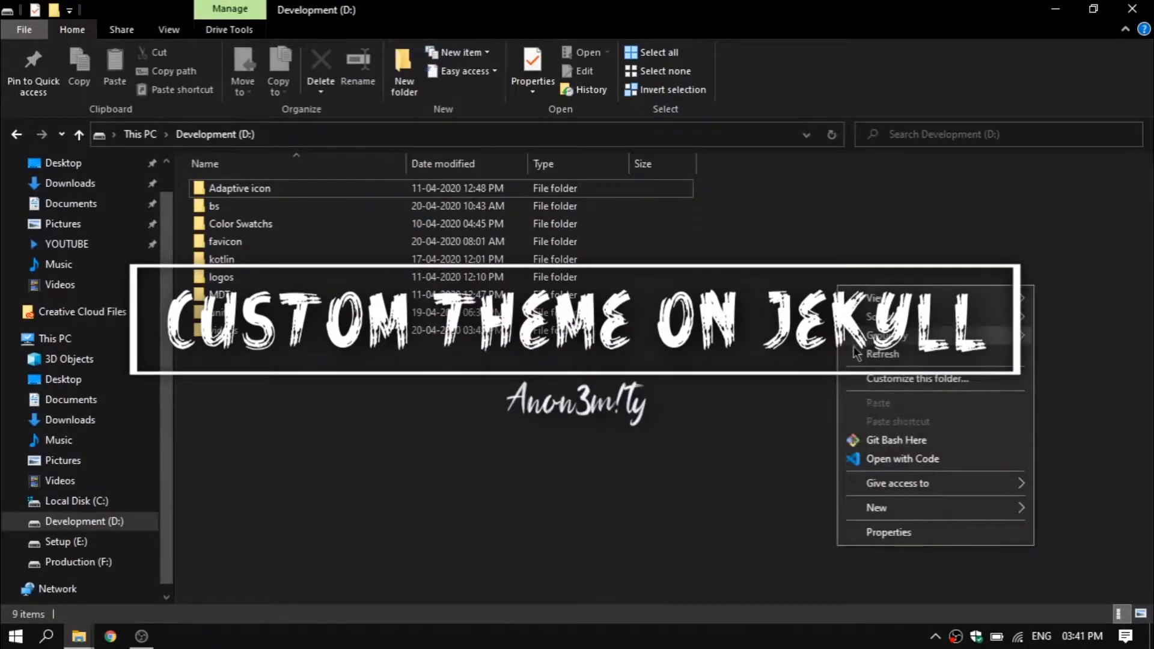
# - Create the Jekyll site on D: by running `jekyll new custom_theme_jekyll` in Command Prompt
pyautogui.click(773, 243)
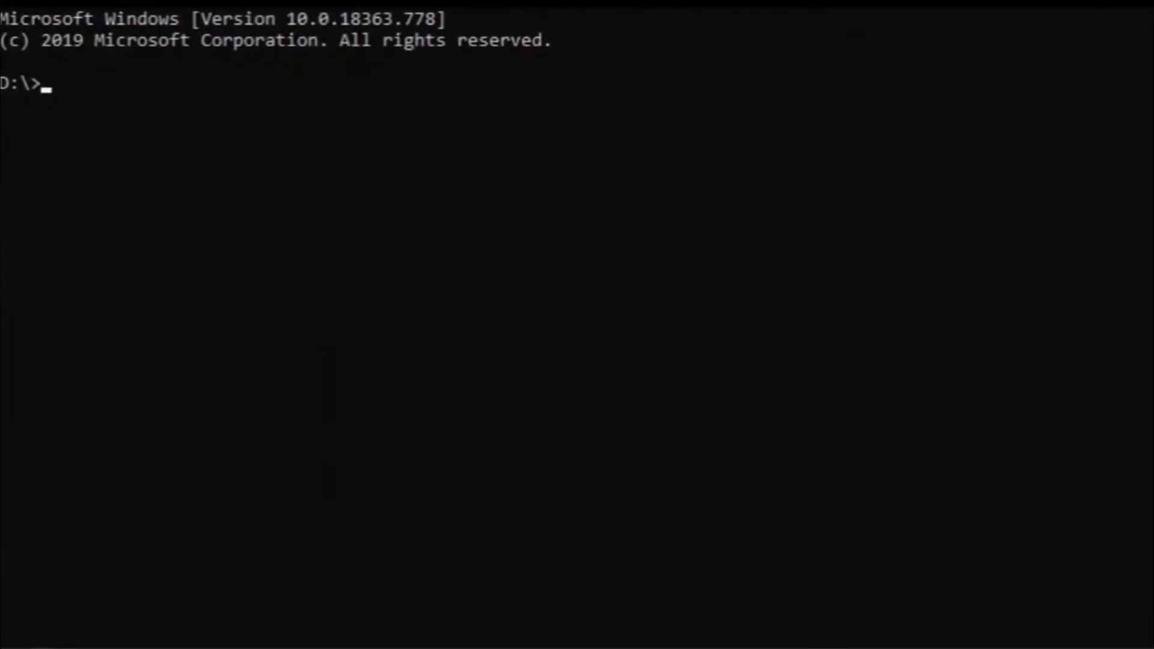
pyautogui.write('jekyll')
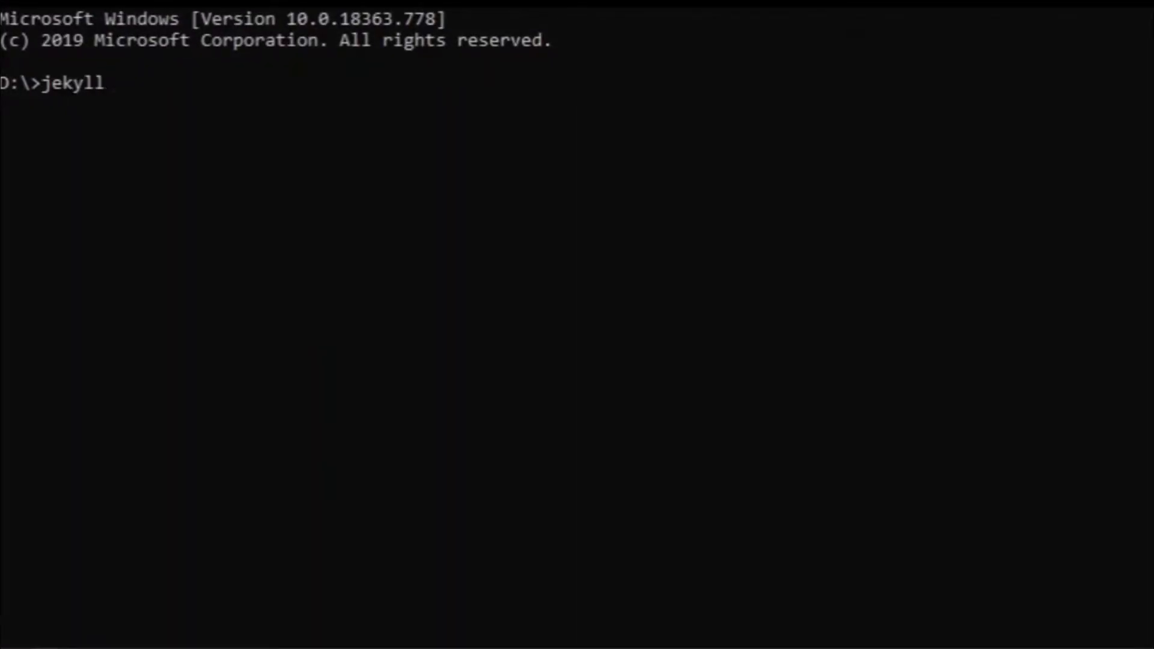
pyautogui.write('new custom')
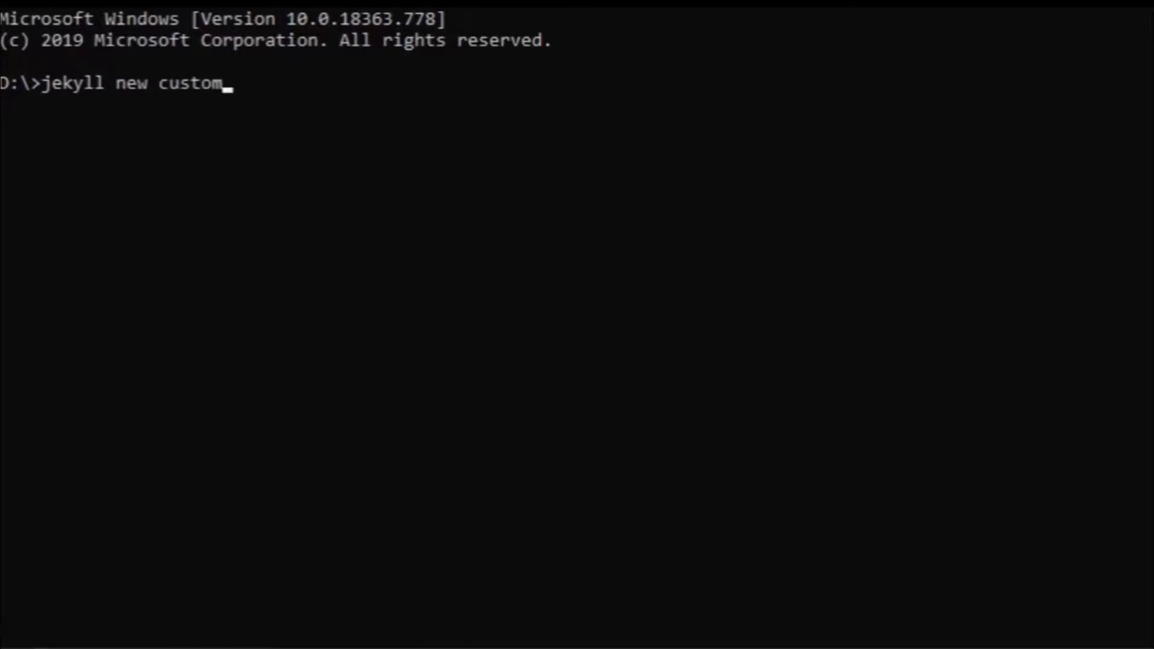
pyautogui.write('_theme')
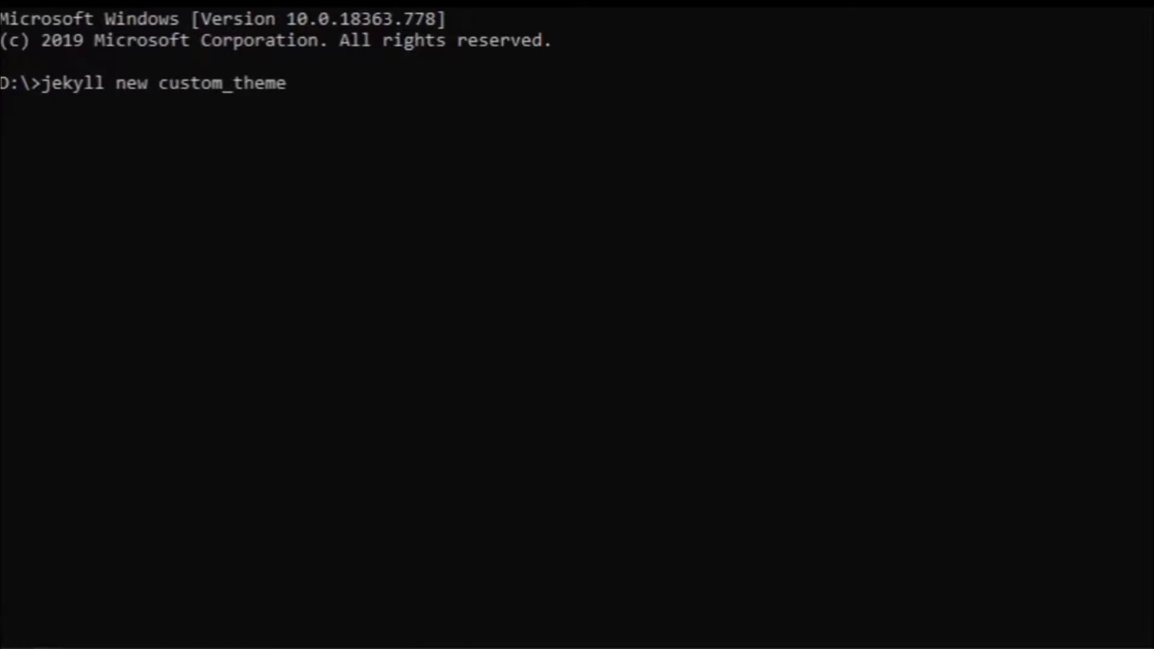
pyautogui.write('_jekyll')
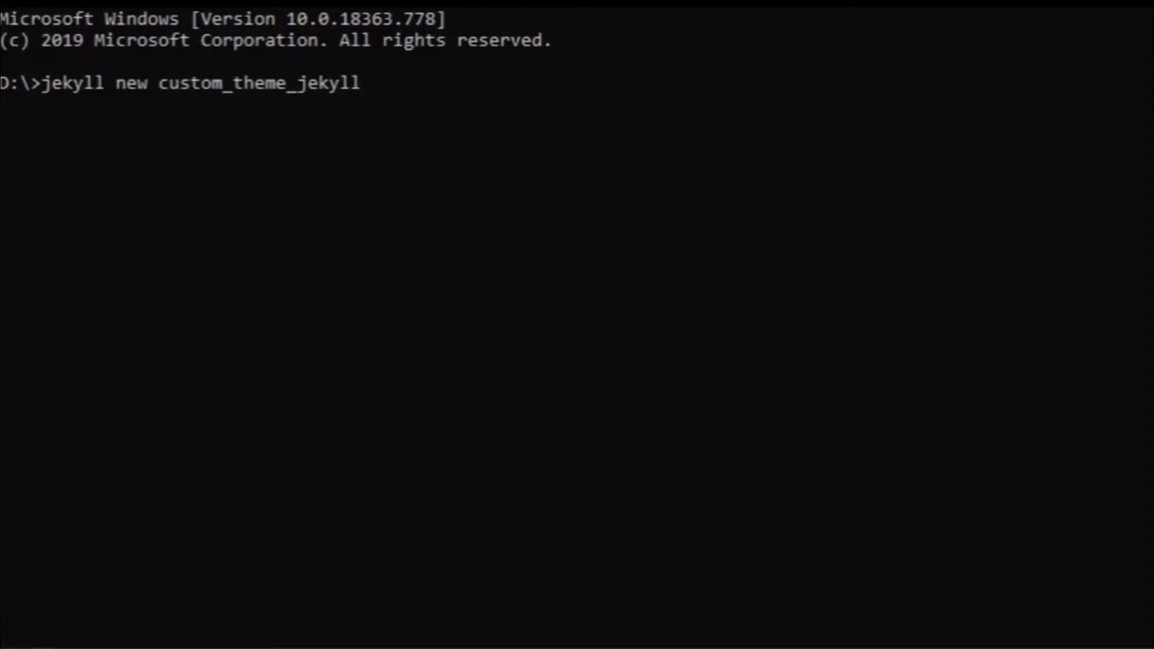
pyautogui.press('Return')
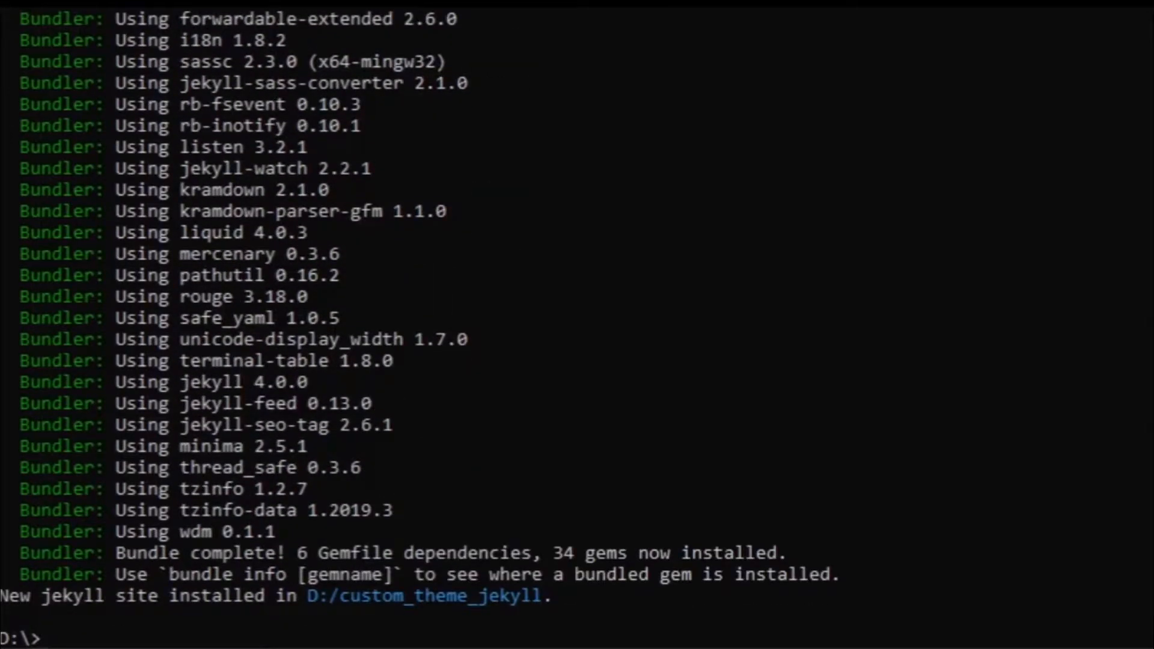
# - Change into the custom_theme_jekyll folder and launch VS Code there with `code .`
pyautogui.write('cd')
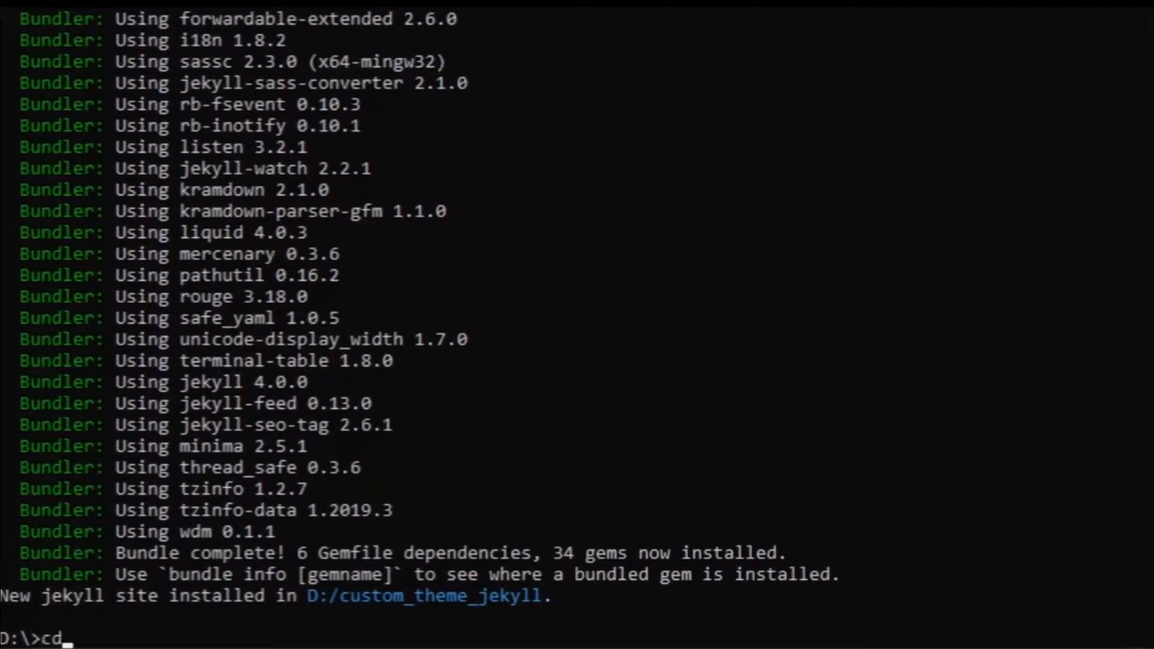
pyautogui.write('custom')
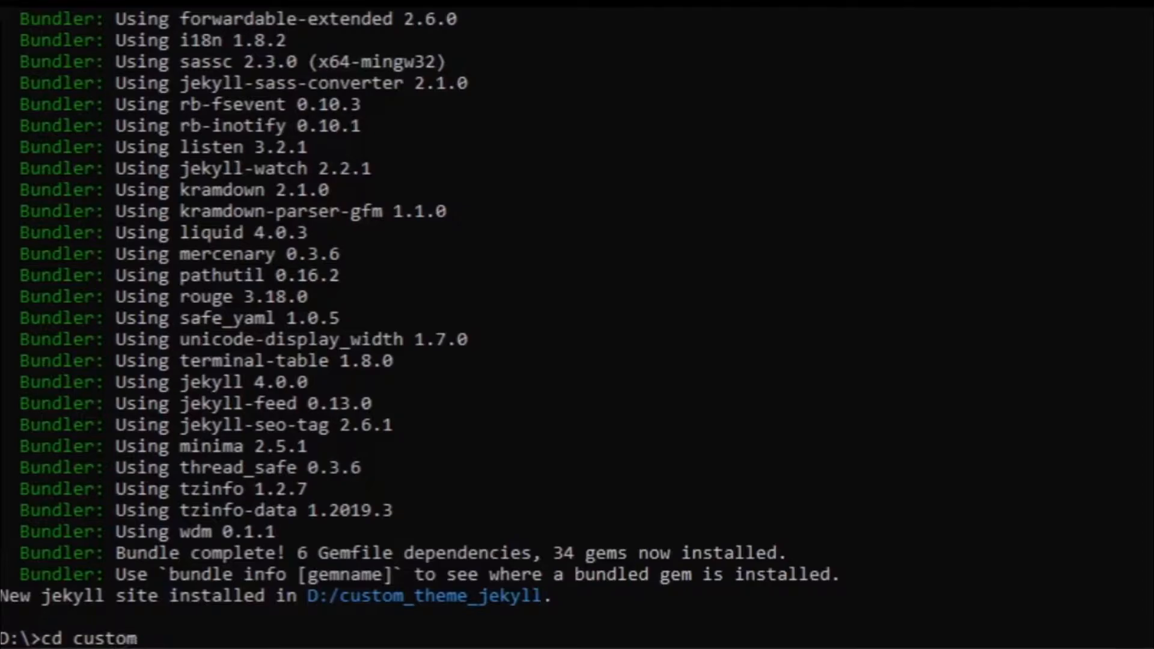
pyautogui.write('_them')
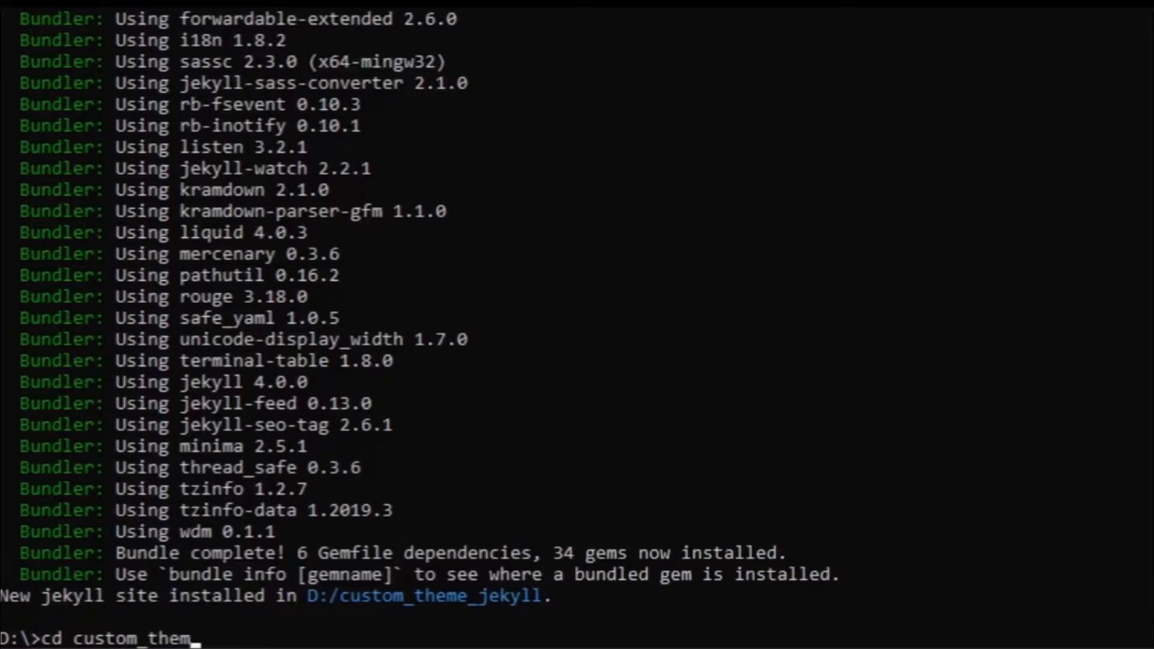
pyautogui.write('e_jek')
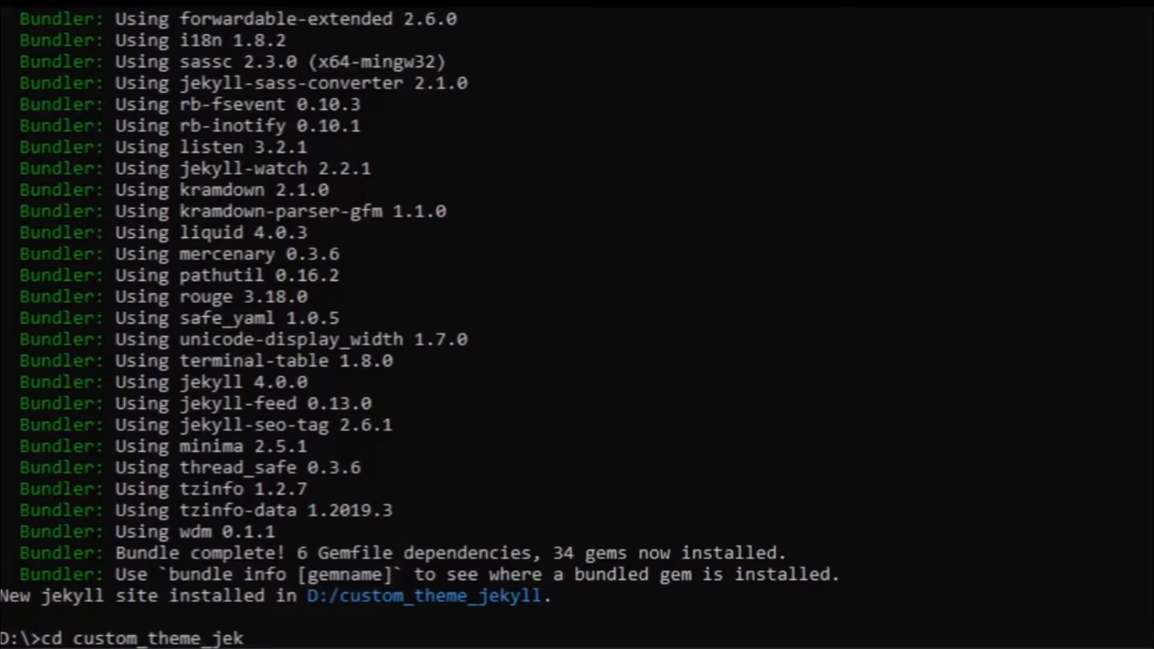
pyautogui.press('Return')
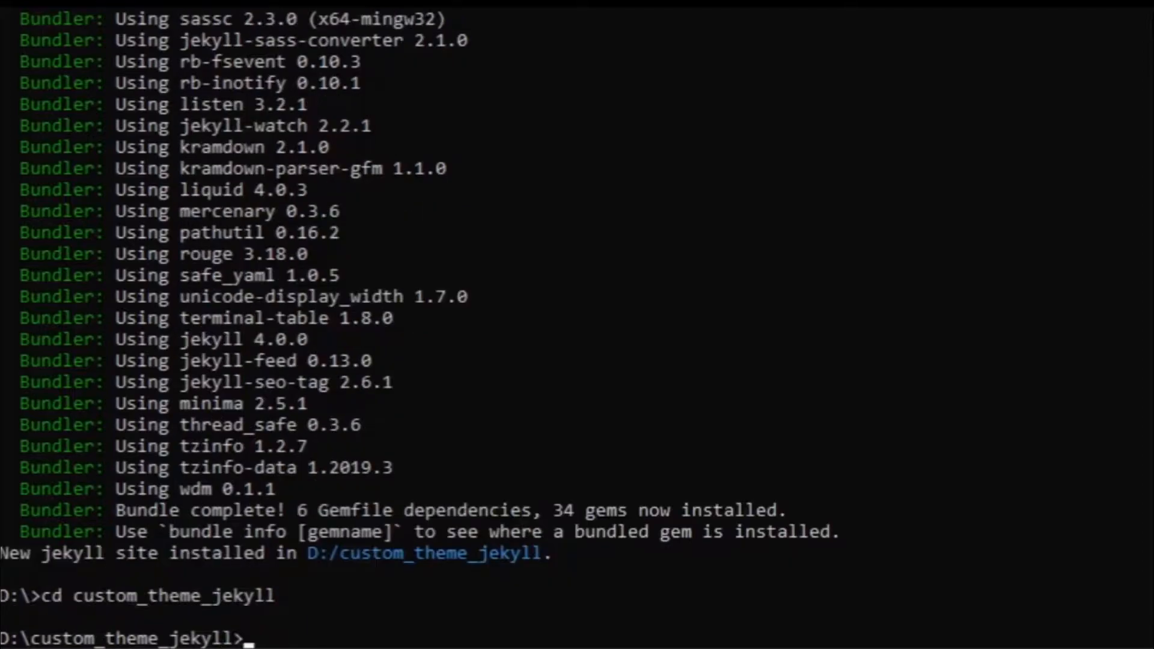
pyautogui.write('c')
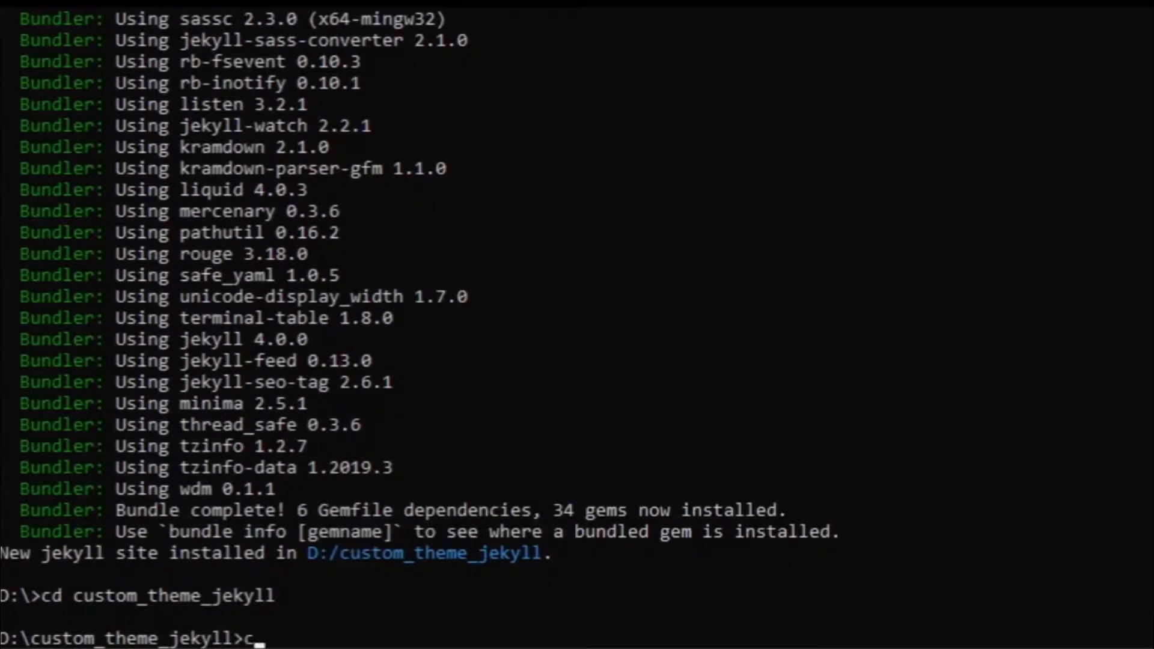
pyautogui.write('ode .')
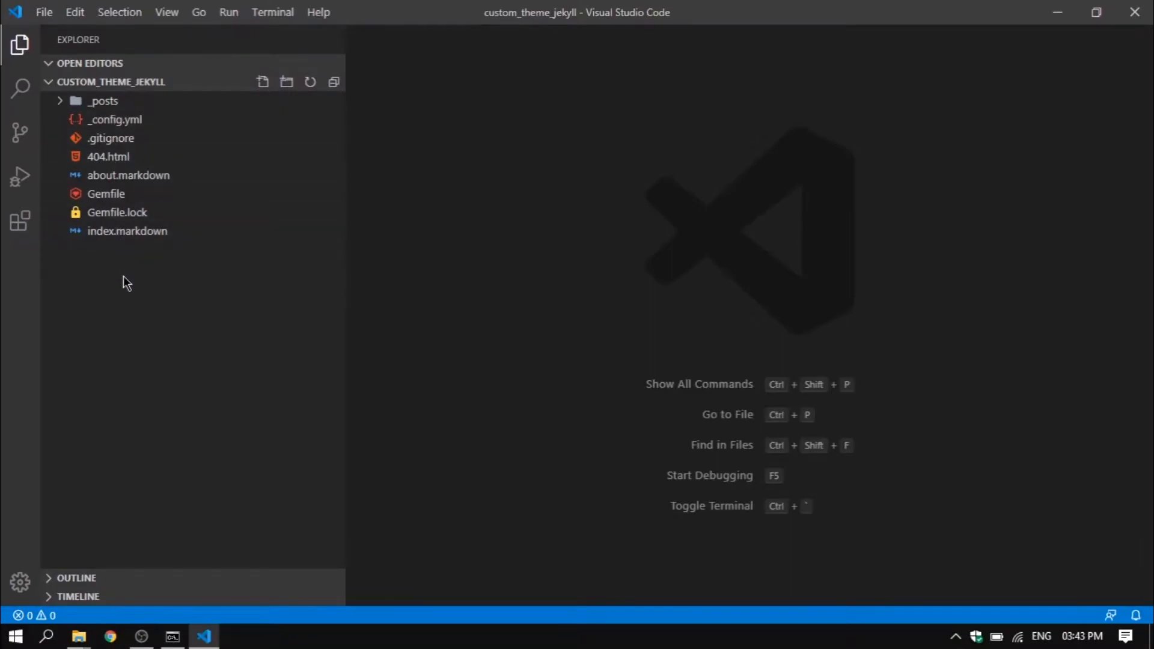
# - Copy the assets folder plus about, index and post pages into D:\custom_theme_jekyll
pyautogui.click(78, 636)
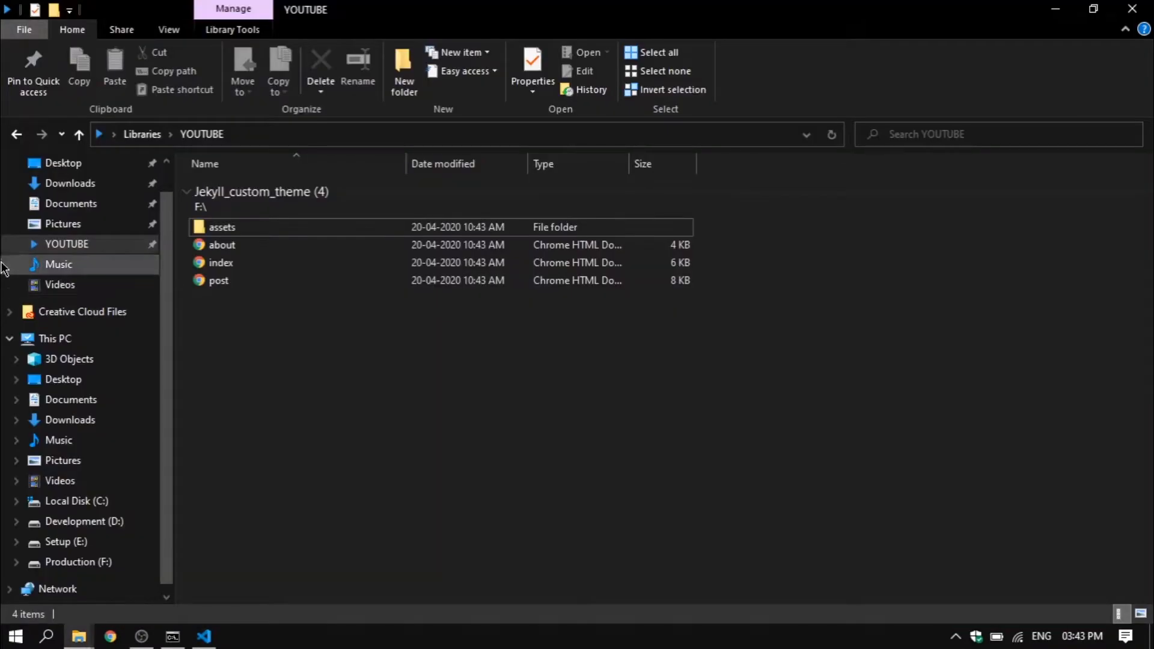
pyautogui.moveTo(302, 317)
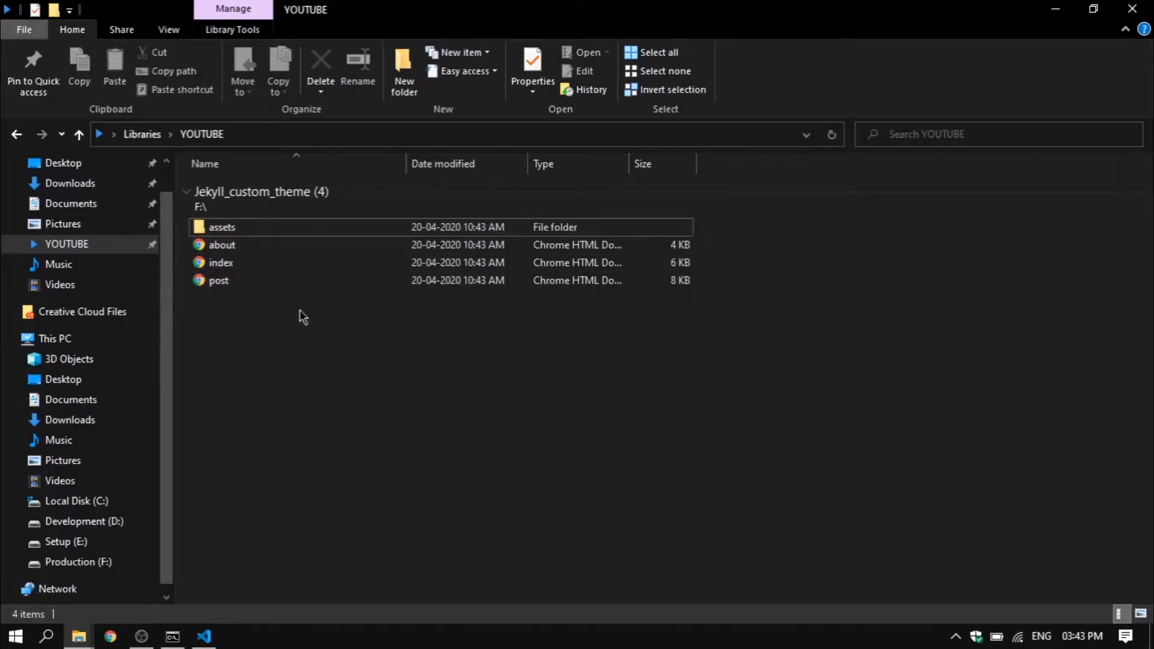
pyautogui.click(203, 636)
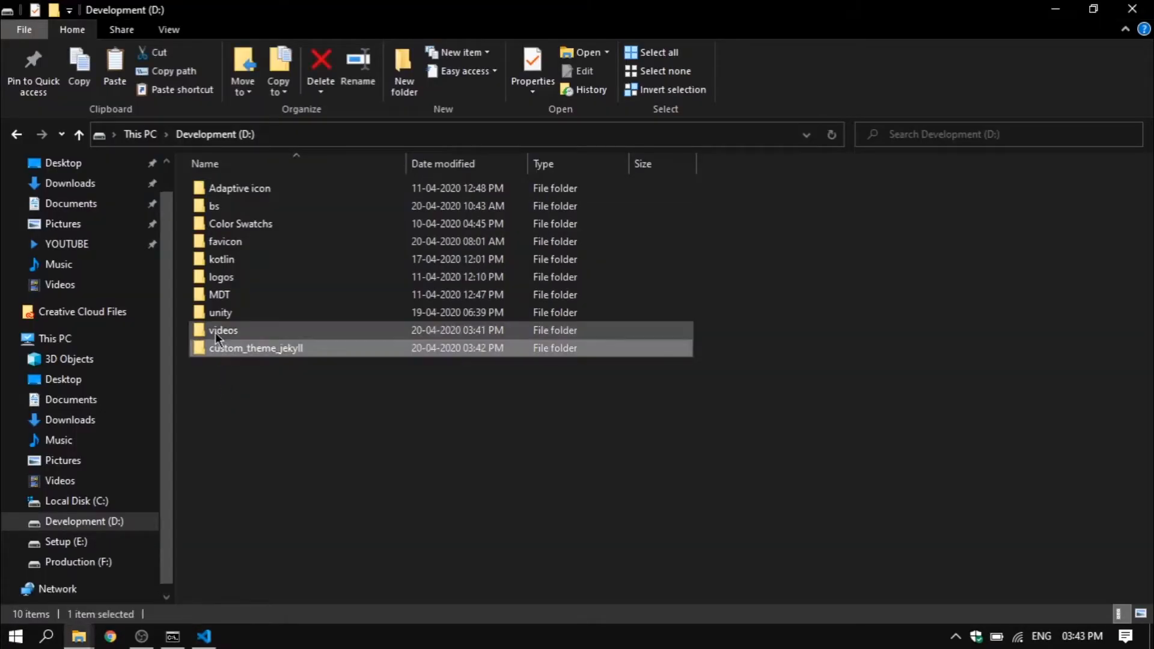
pyautogui.doubleClick(256, 348)
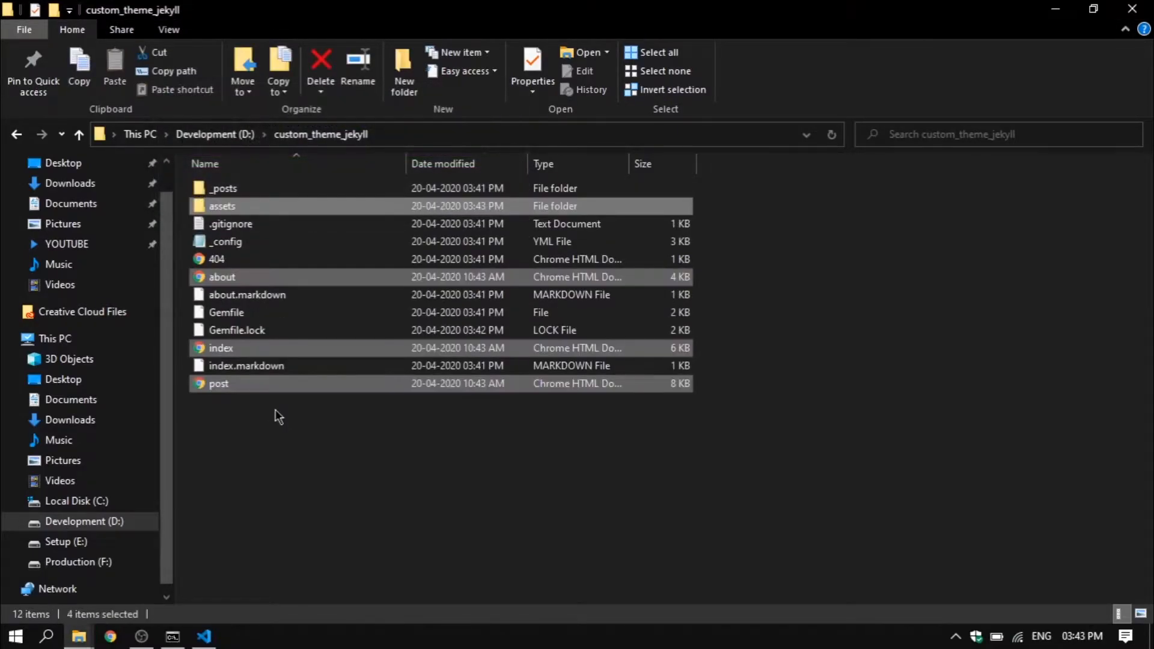
pyautogui.click(204, 636)
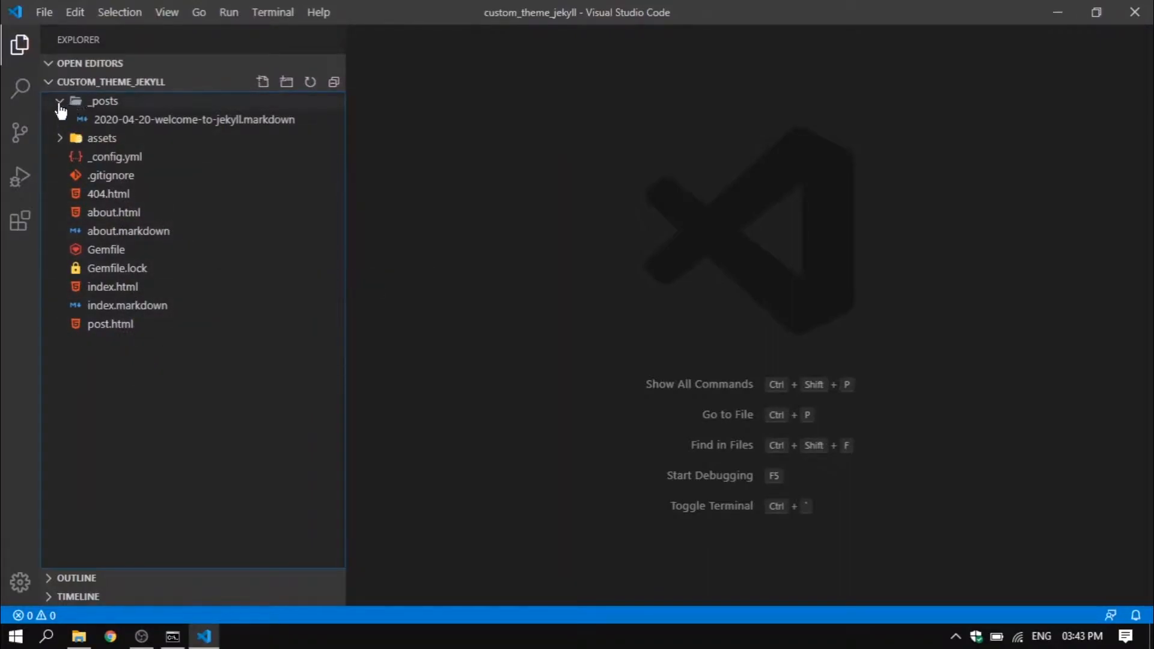
# - Delete the minima gem line from Gemfile and the theme line from _config.yml
pyautogui.click(60, 101)
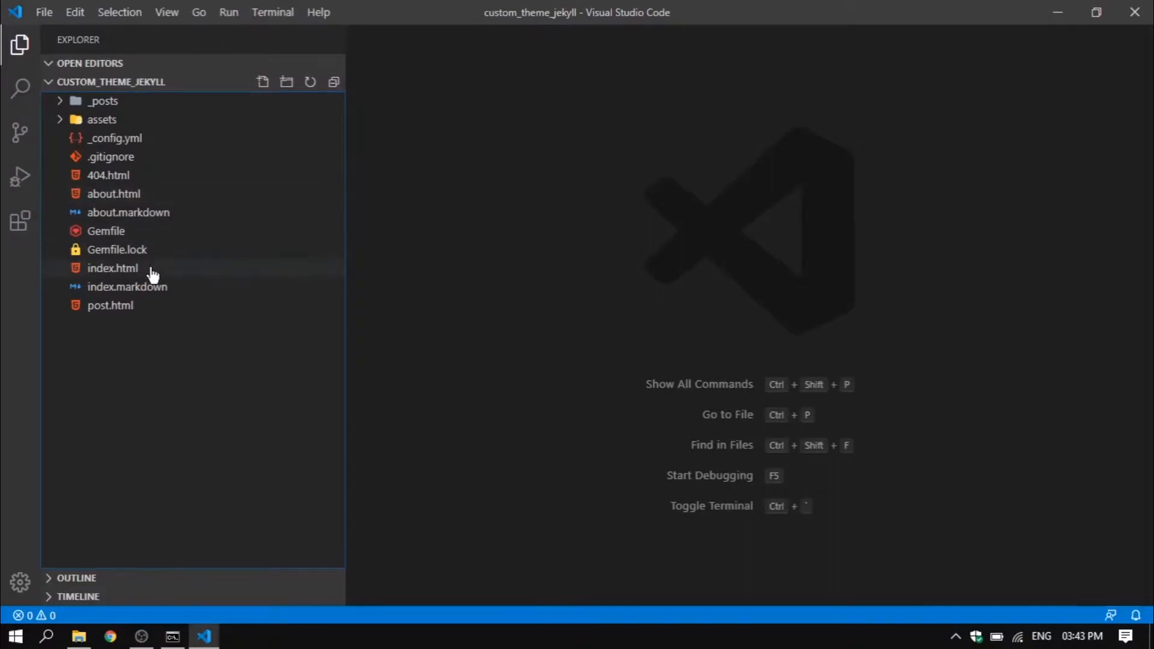
pyautogui.moveTo(298, 245)
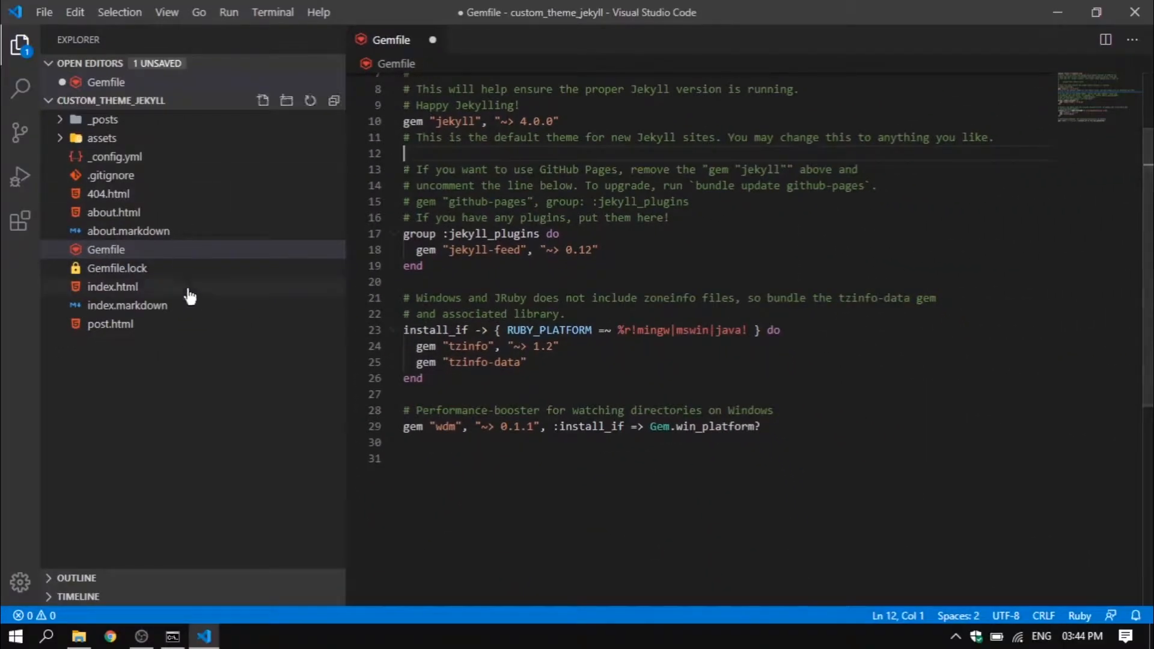
pyautogui.click(115, 156)
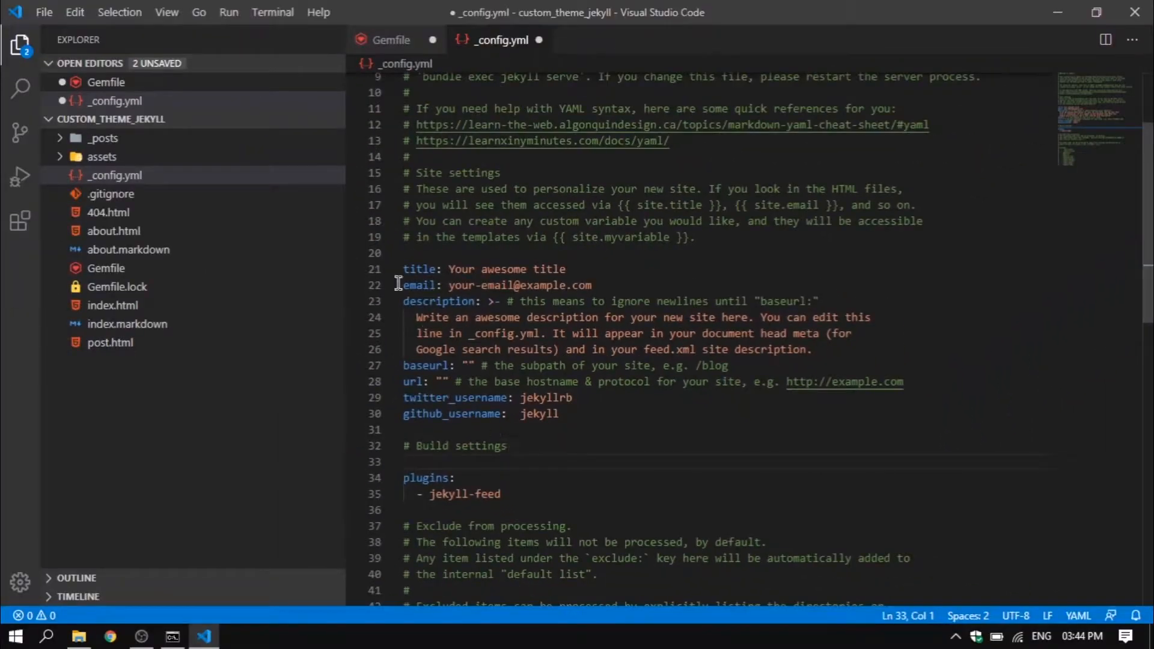
pyautogui.click(43, 12)
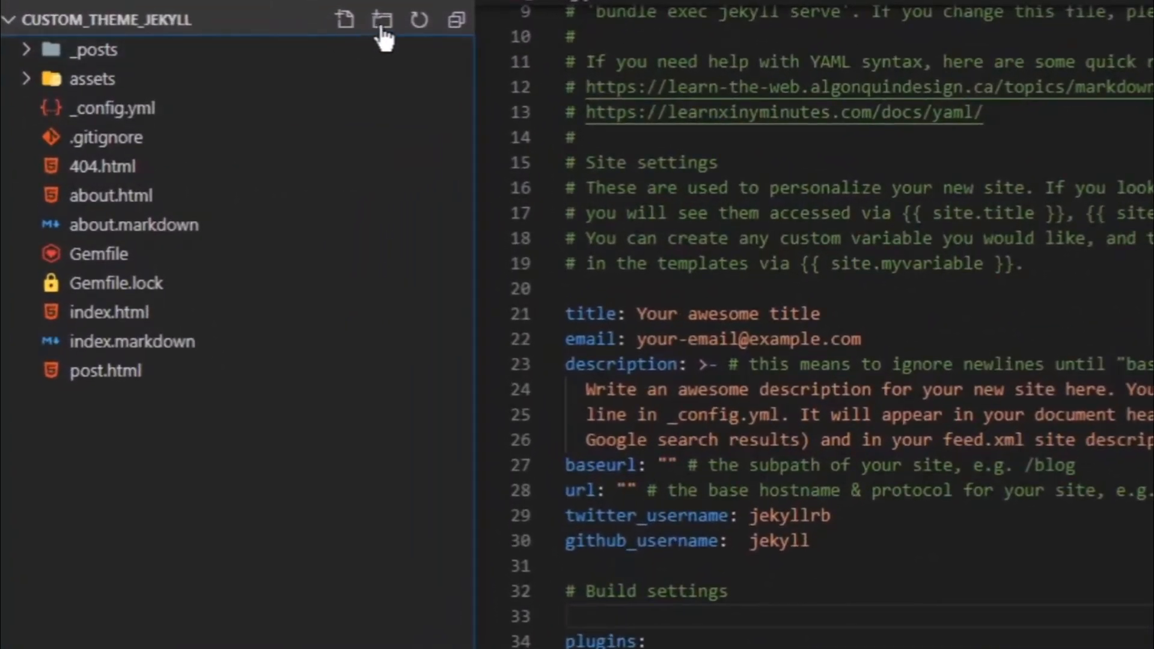
# - Create a _layouts folder containing a new default.html file
pyautogui.click(382, 20)
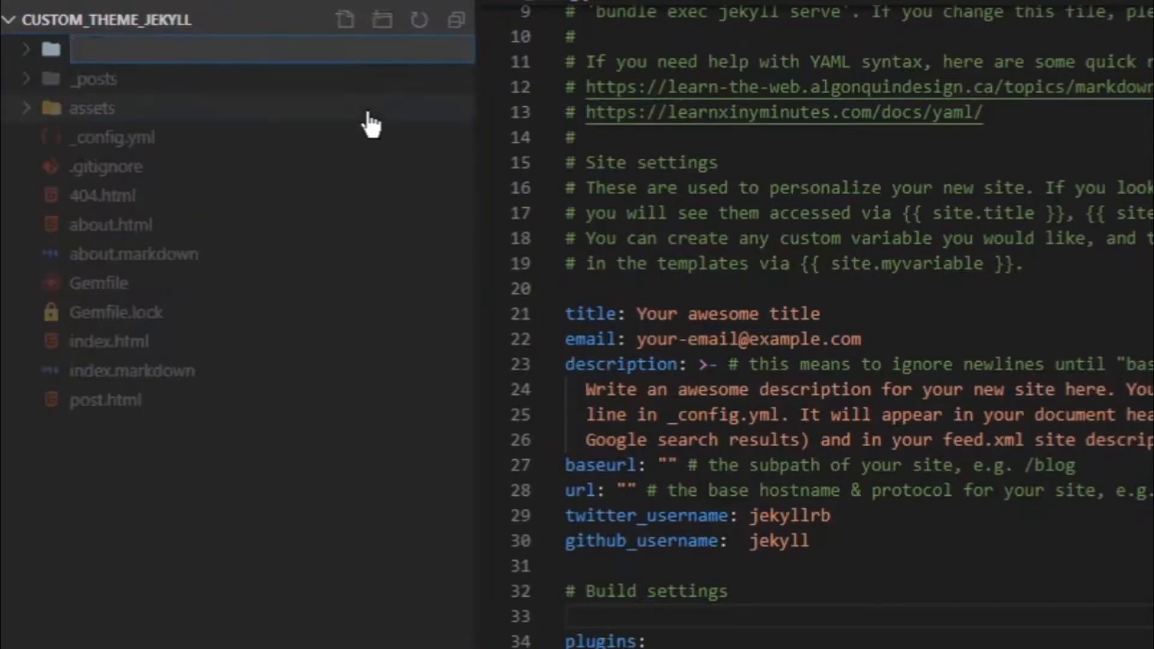
pyautogui.write('_layouts')
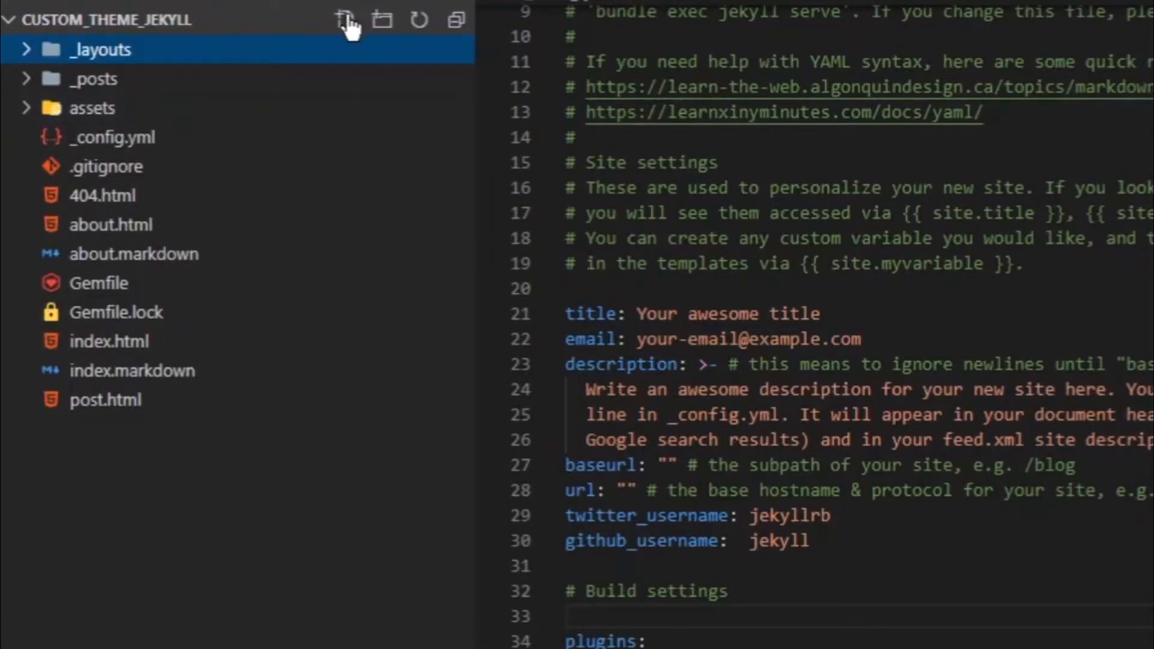
pyautogui.click(345, 20)
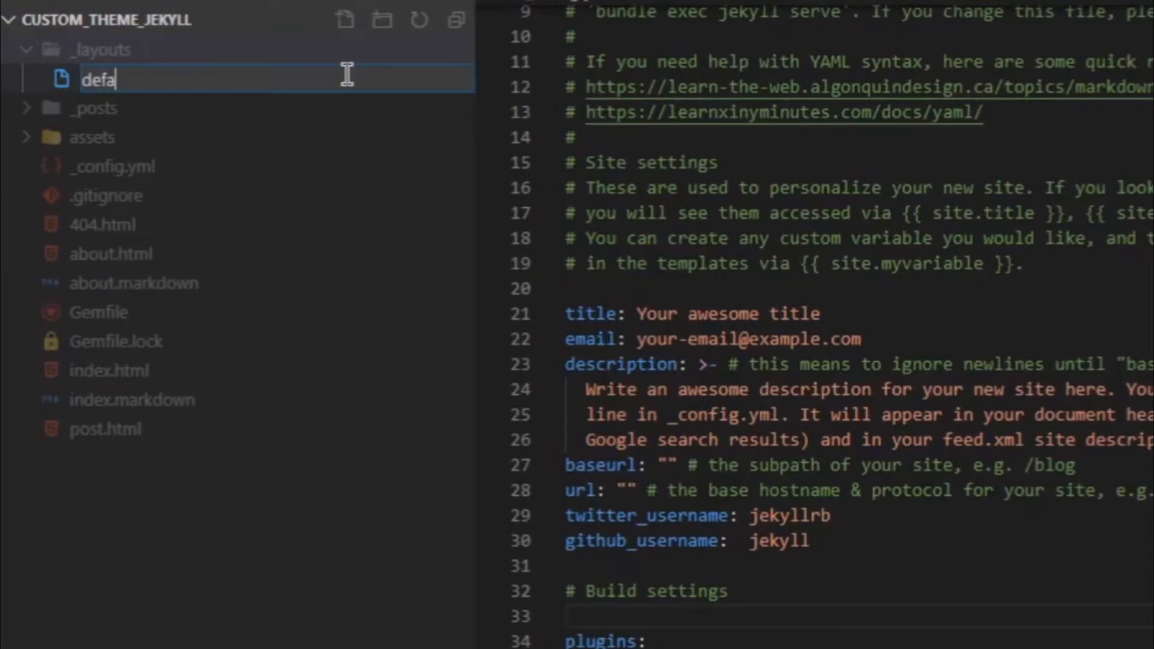
pyautogui.write('ult')
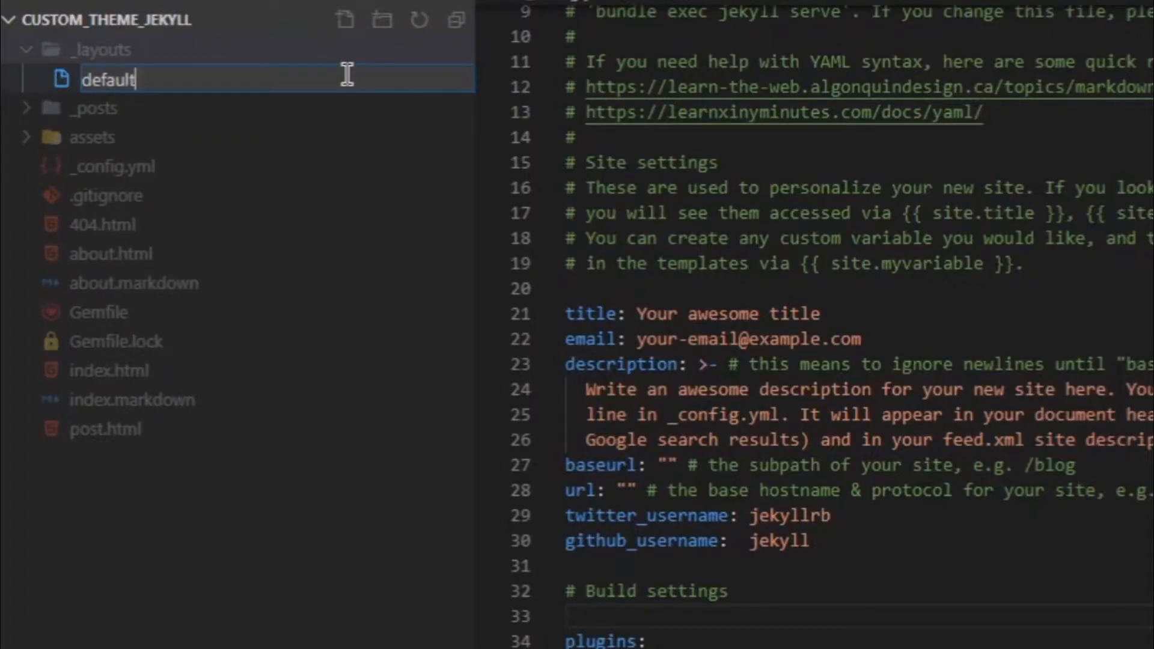
pyautogui.write('.html')
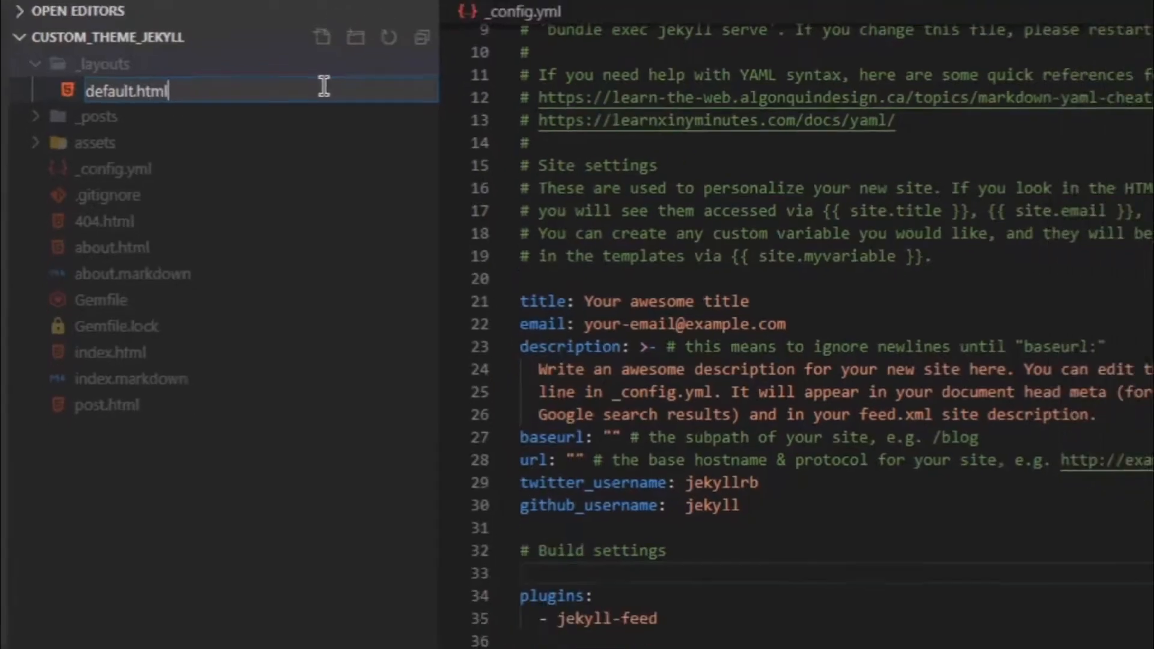
pyautogui.press('Return')
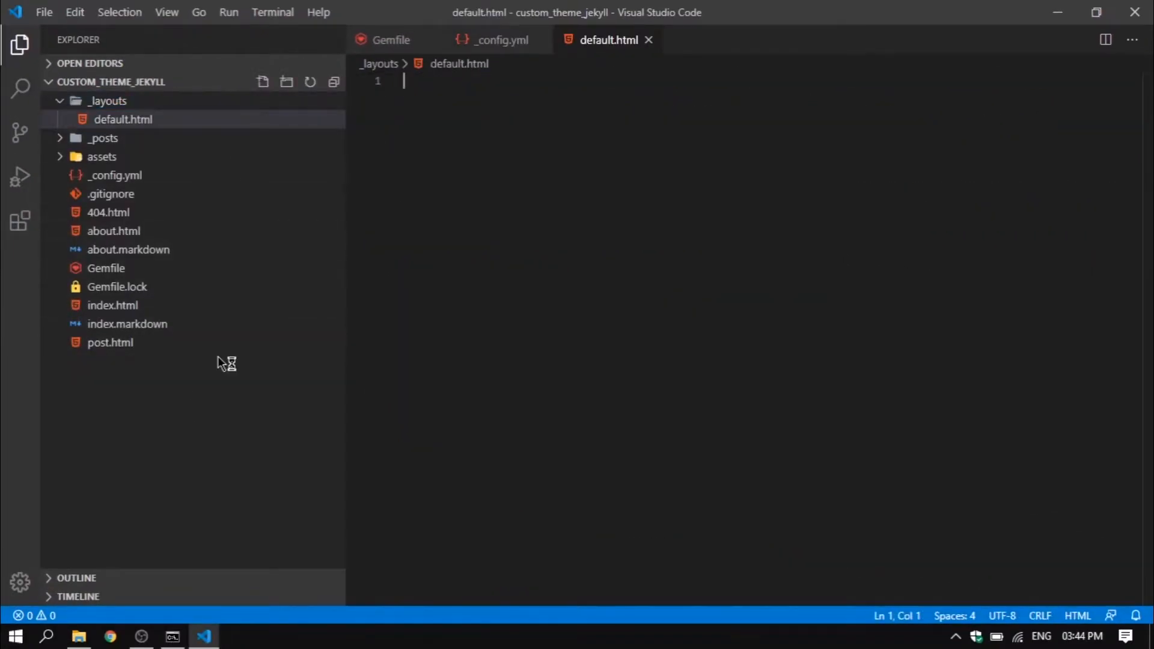
# - Cut the doctype, head and opening body tag from index.html for default.html
pyautogui.click(113, 304)
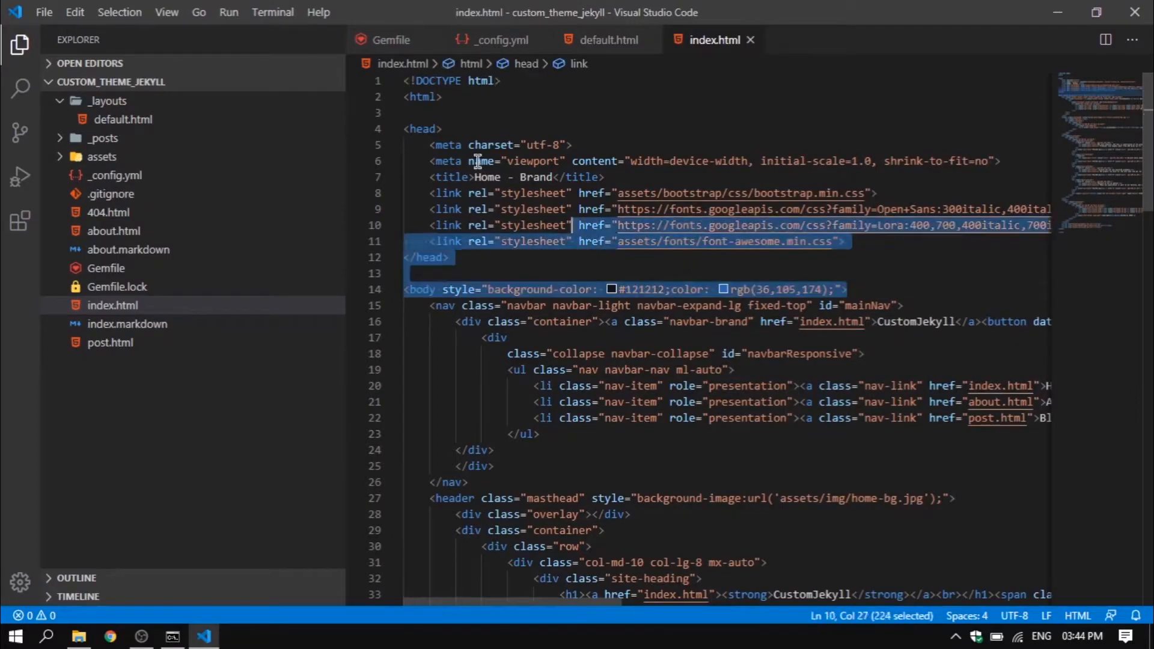
pyautogui.press('Delete')
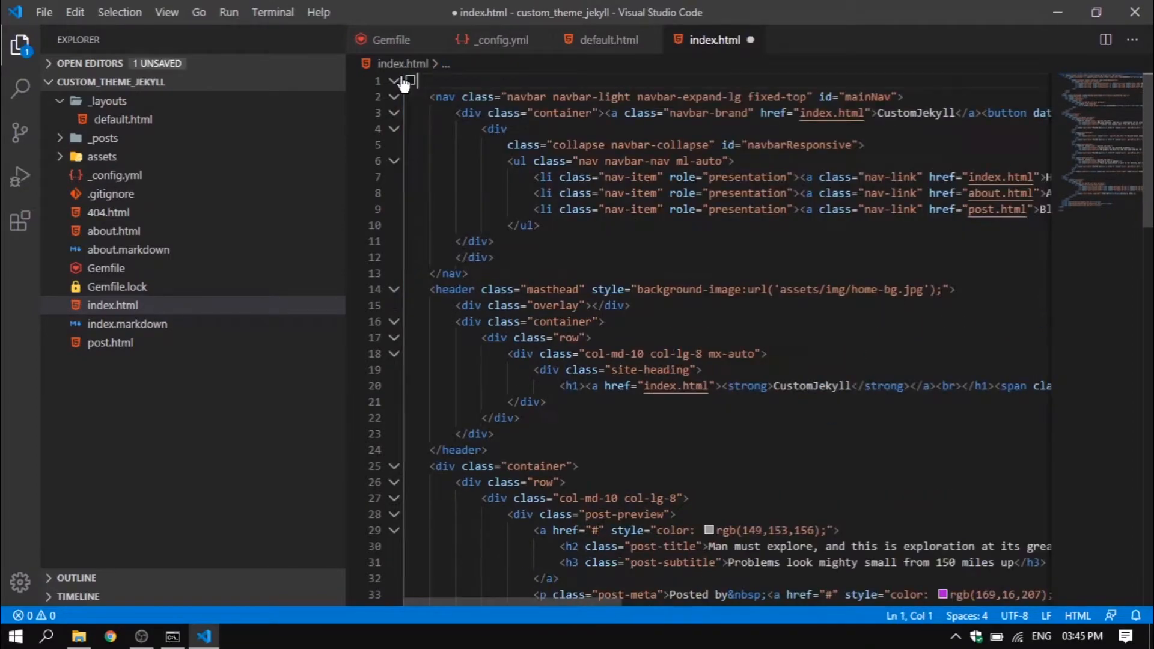
pyautogui.click(607, 40)
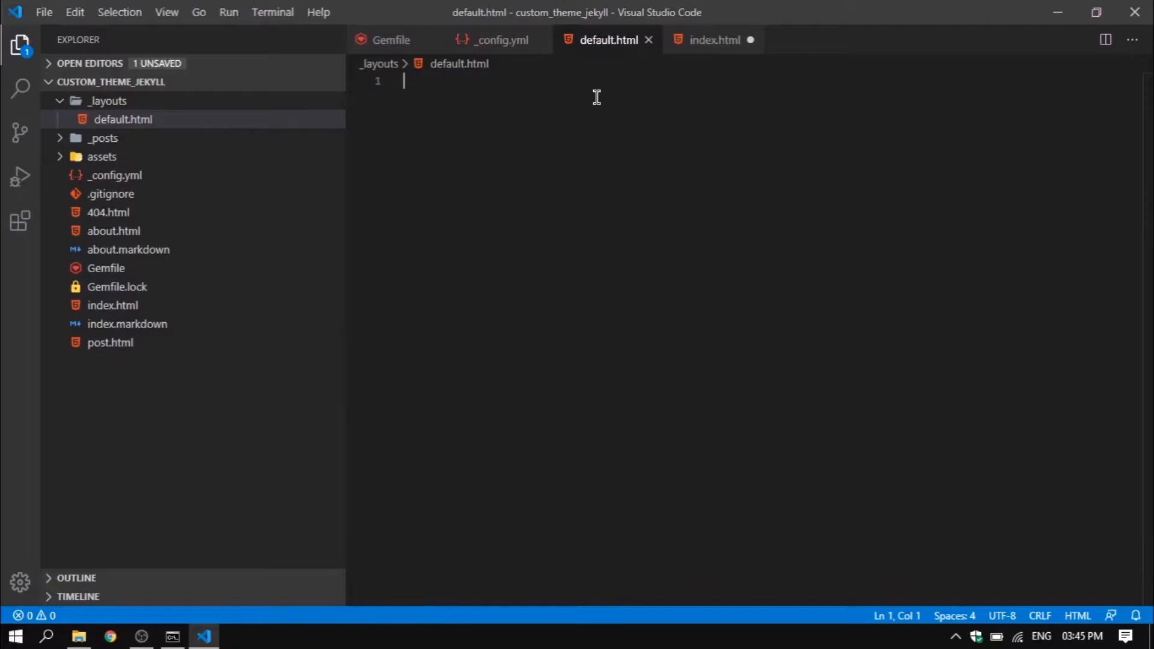
# - Cut the footer, scripts and closing tags out of index.html
pyautogui.click(712, 40)
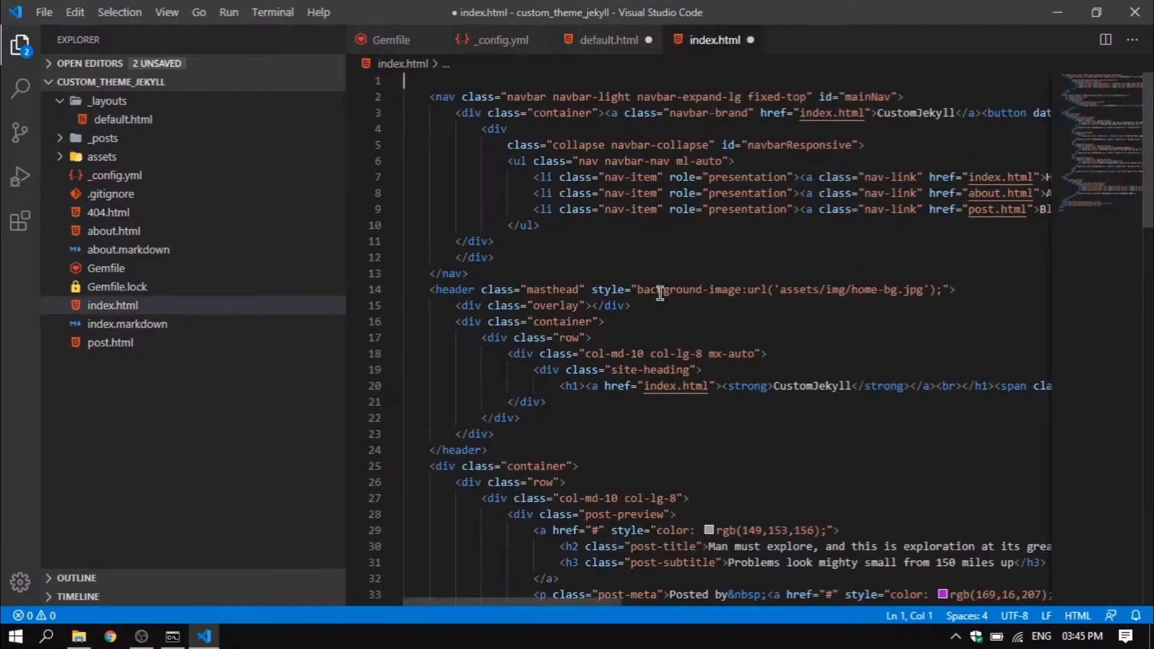
pyautogui.scroll(-3)
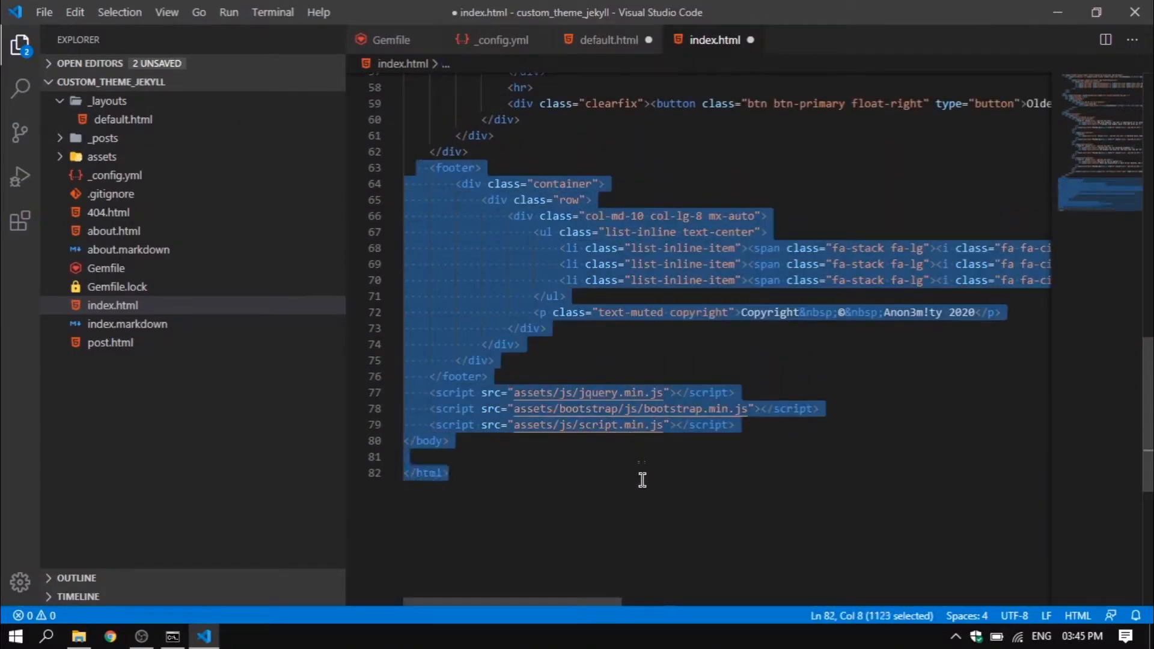
pyautogui.press('Delete')
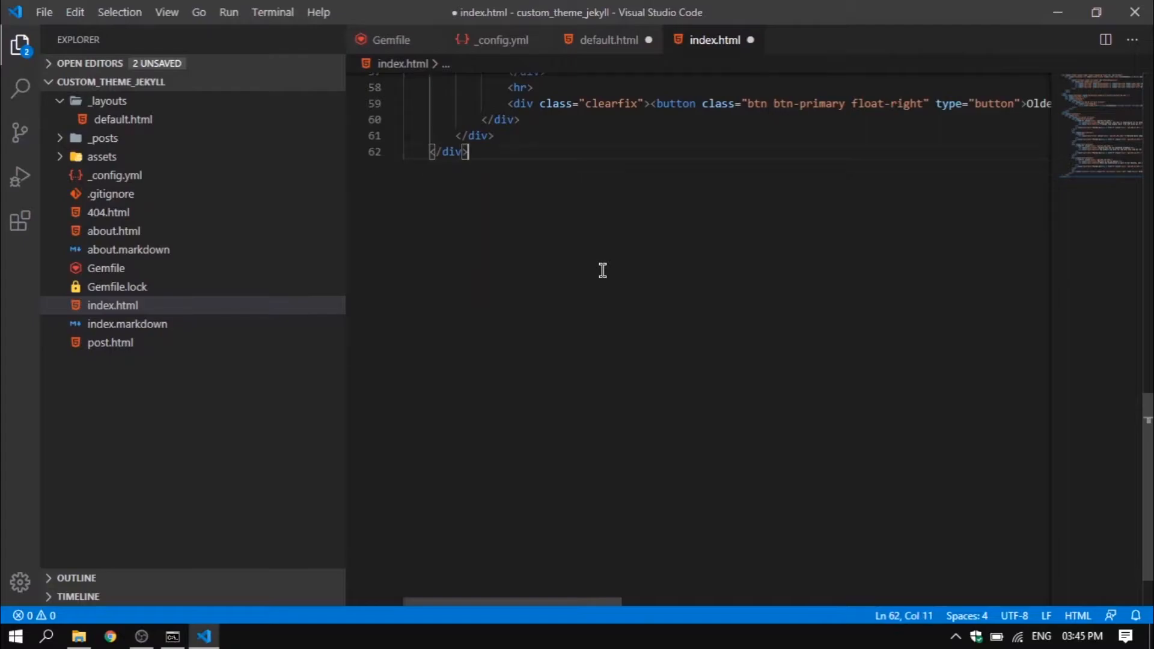
pyautogui.click(607, 40)
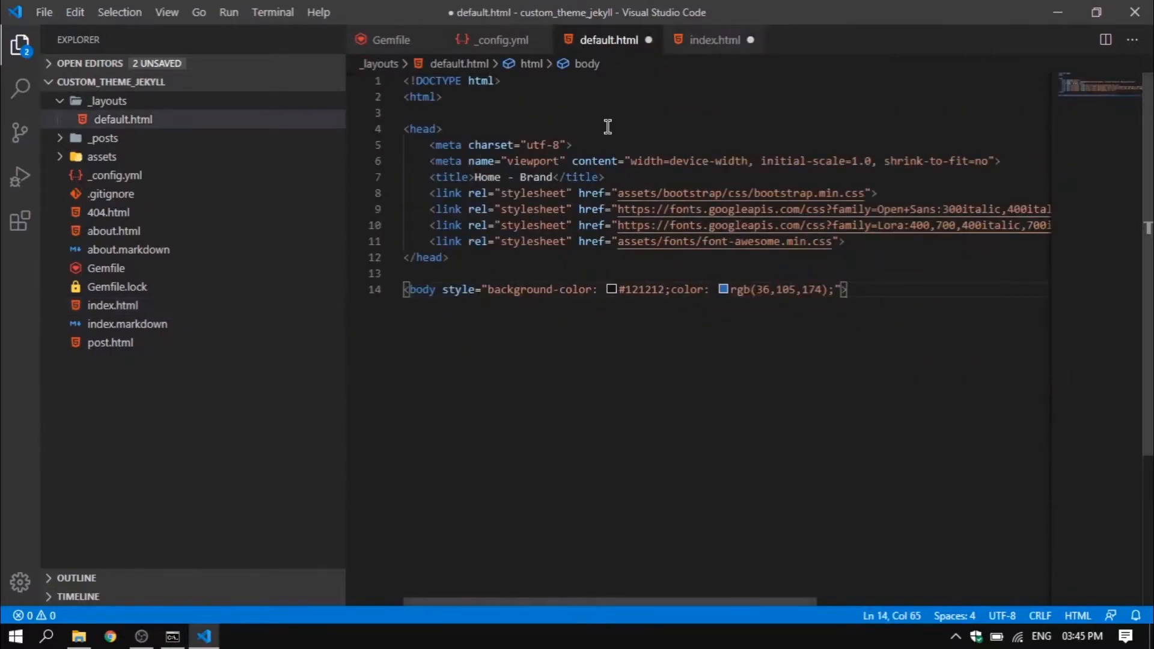
# - Paste the footer and closing tags into default.html below a {{ content }} placeholder
pyautogui.scroll(-3)
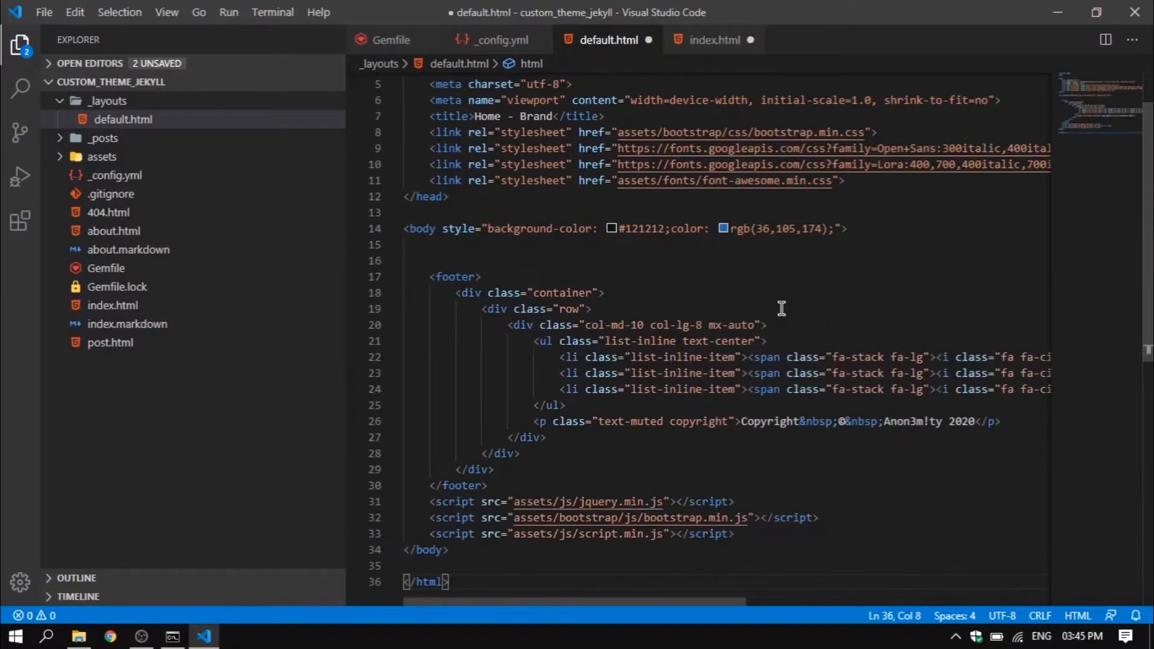
pyautogui.scroll(3)
pyautogui.write('{{ c')
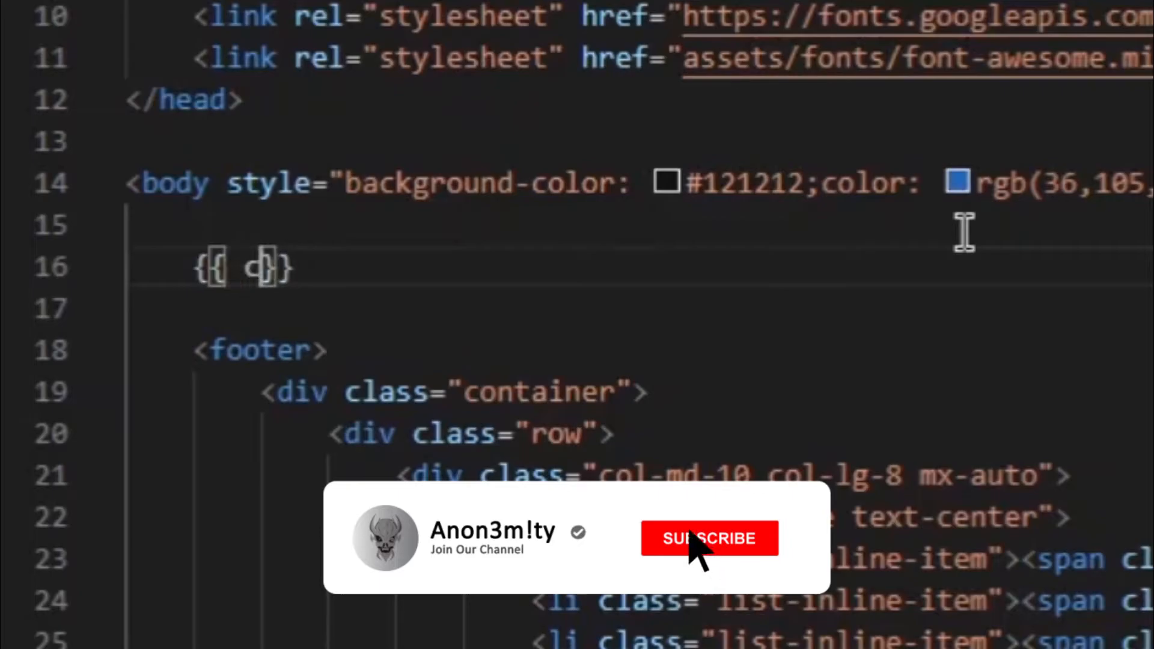
pyautogui.write('content')
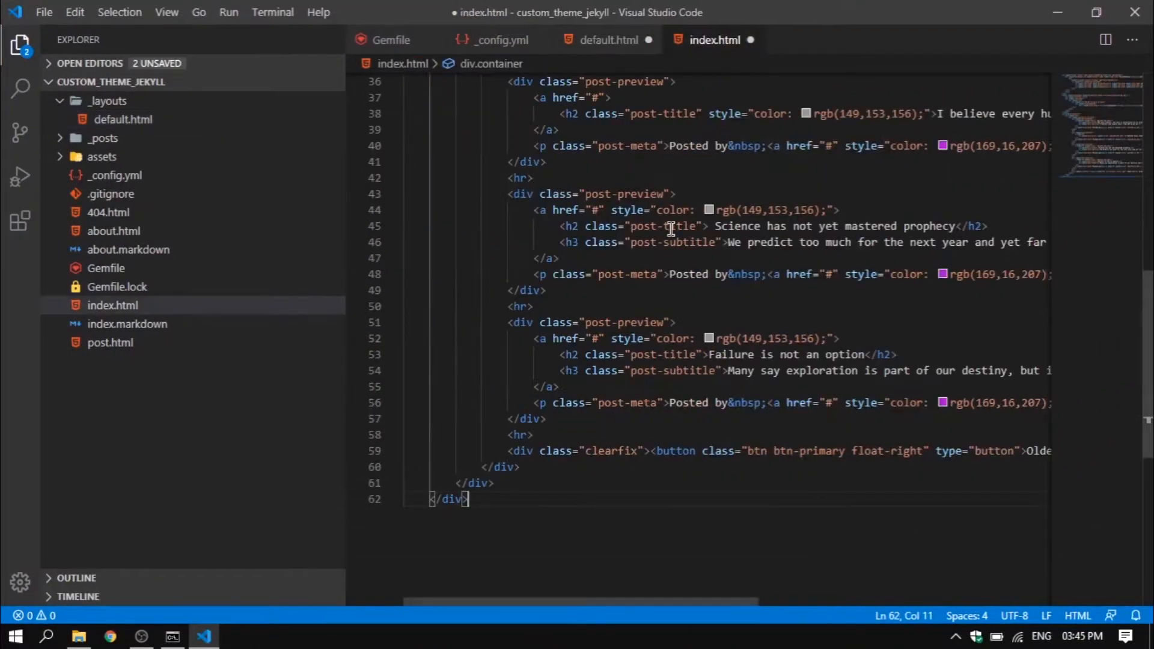
# - Add front matter with layout: default to the top of index.html and save
pyautogui.scroll(3)
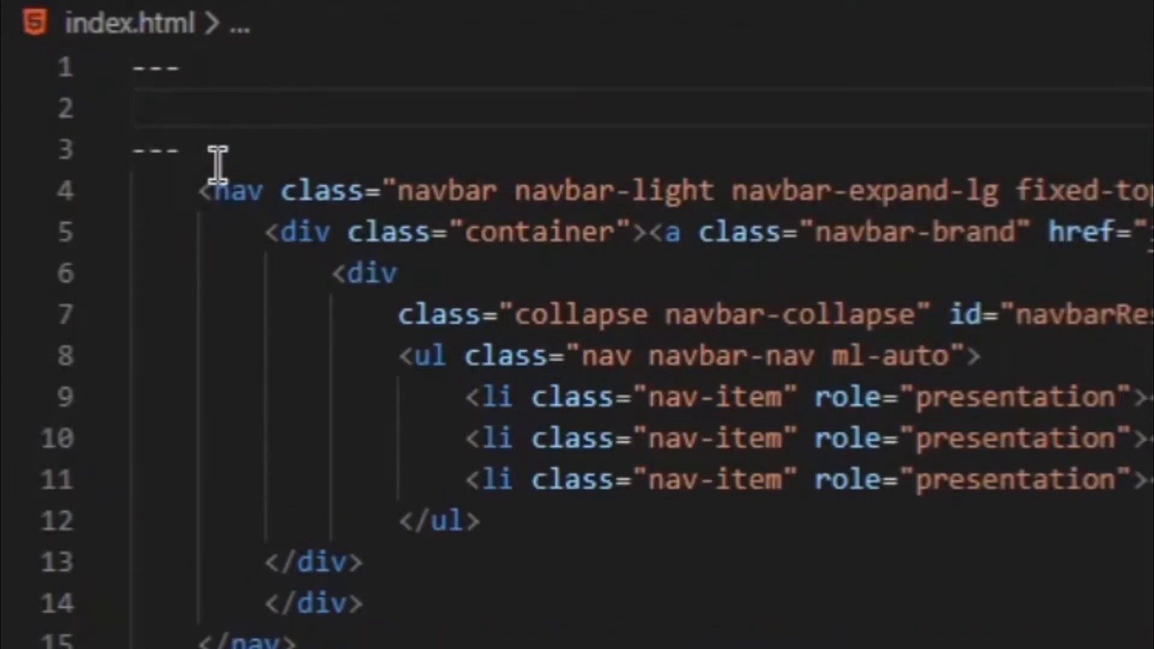
pyautogui.write('layout')
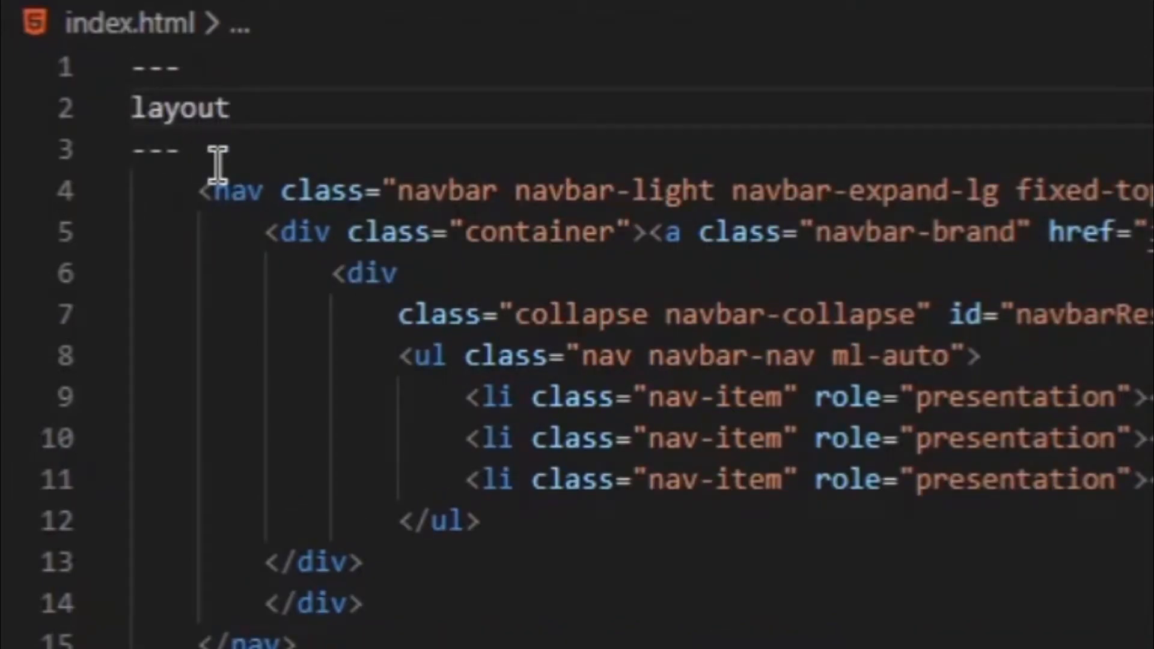
pyautogui.write(': def')
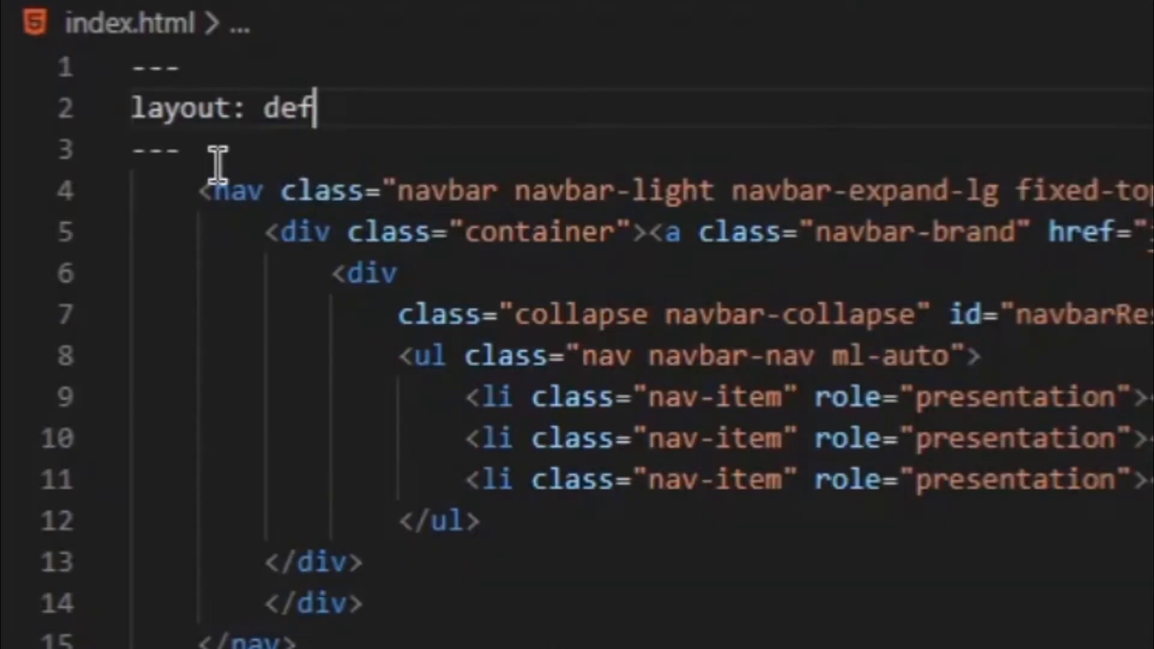
pyautogui.write('ault')
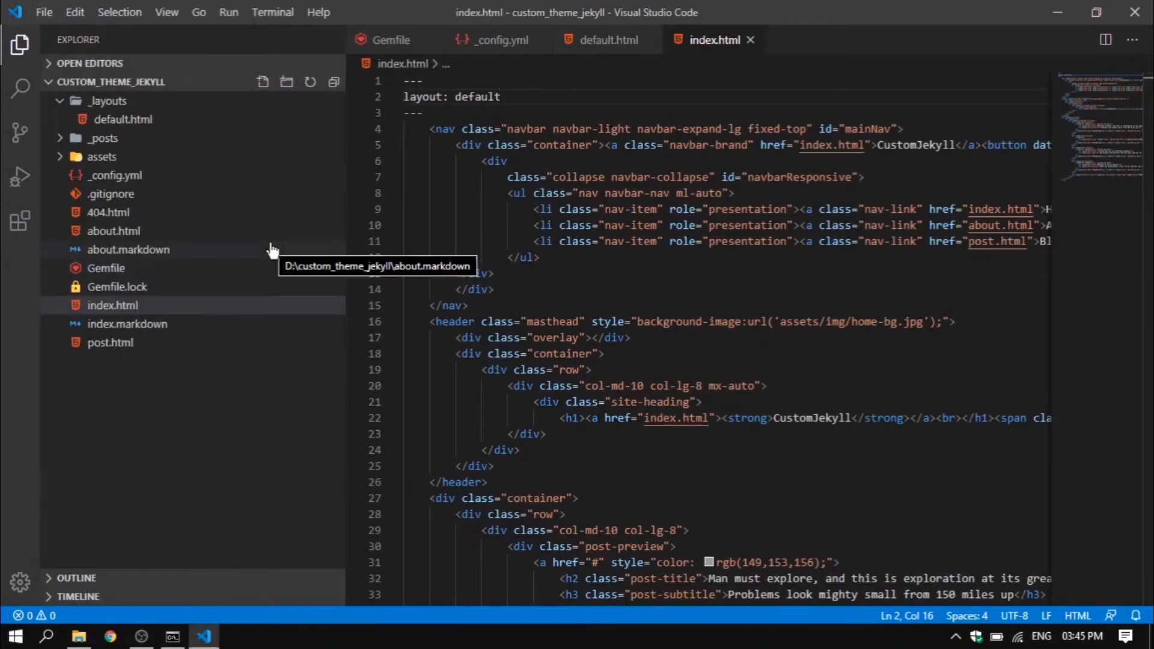
pyautogui.moveTo(510, 101)
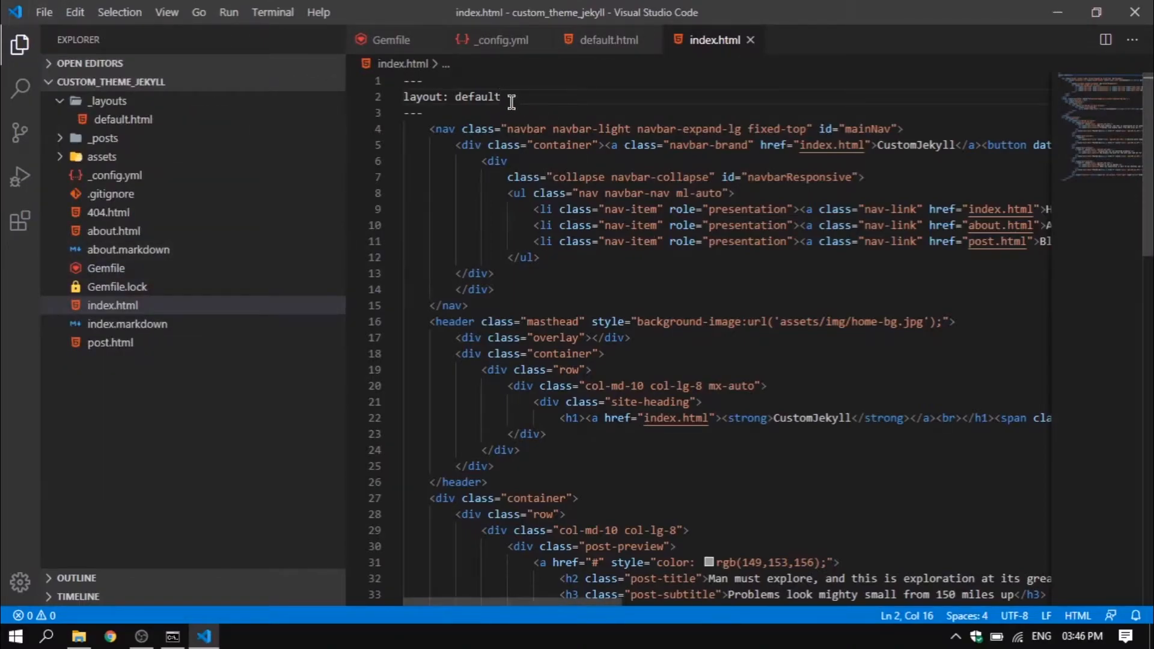
pyautogui.moveTo(614, 39)
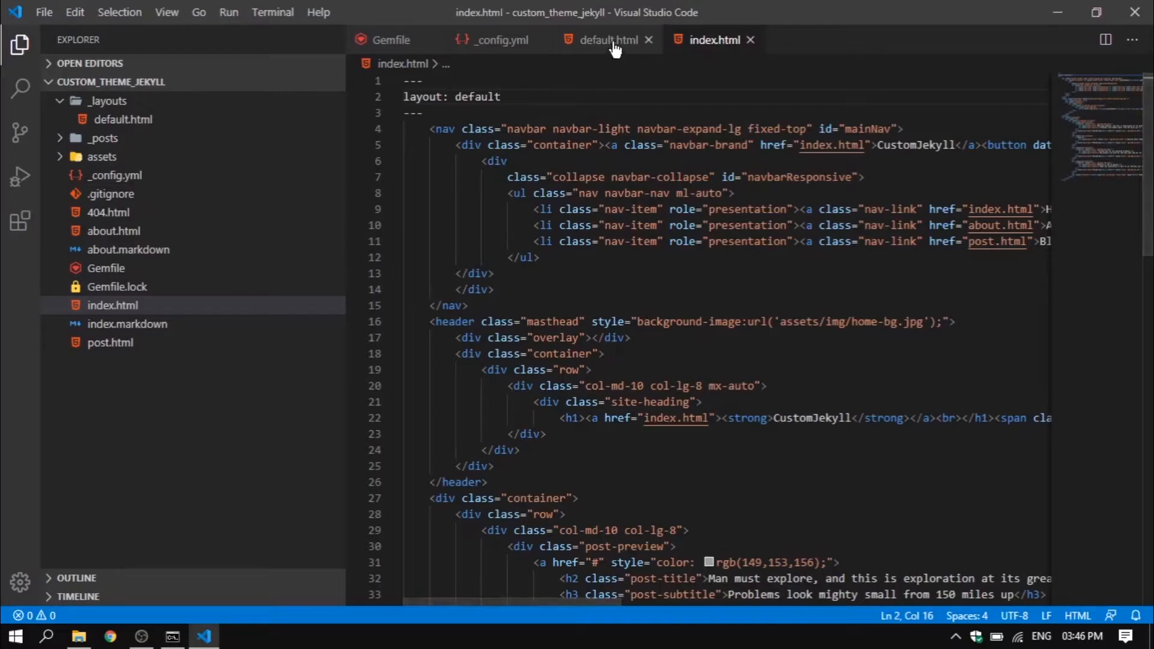
# - Scroll through default.html to review the finished layout markup
pyautogui.click(606, 40)
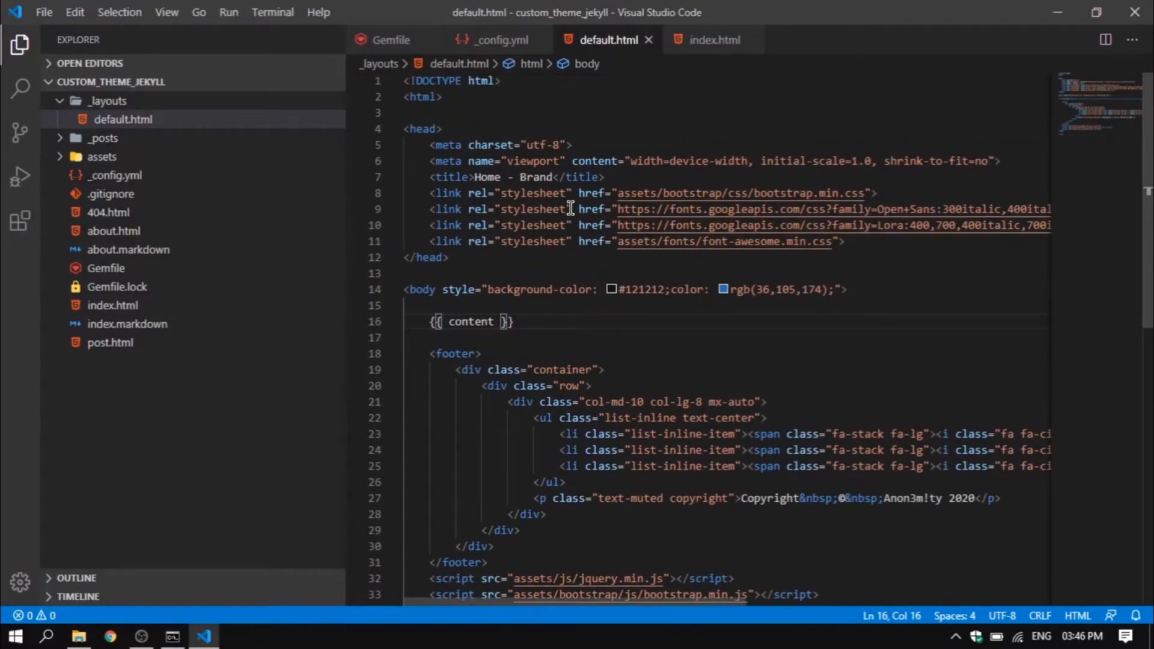
pyautogui.moveTo(414, 376)
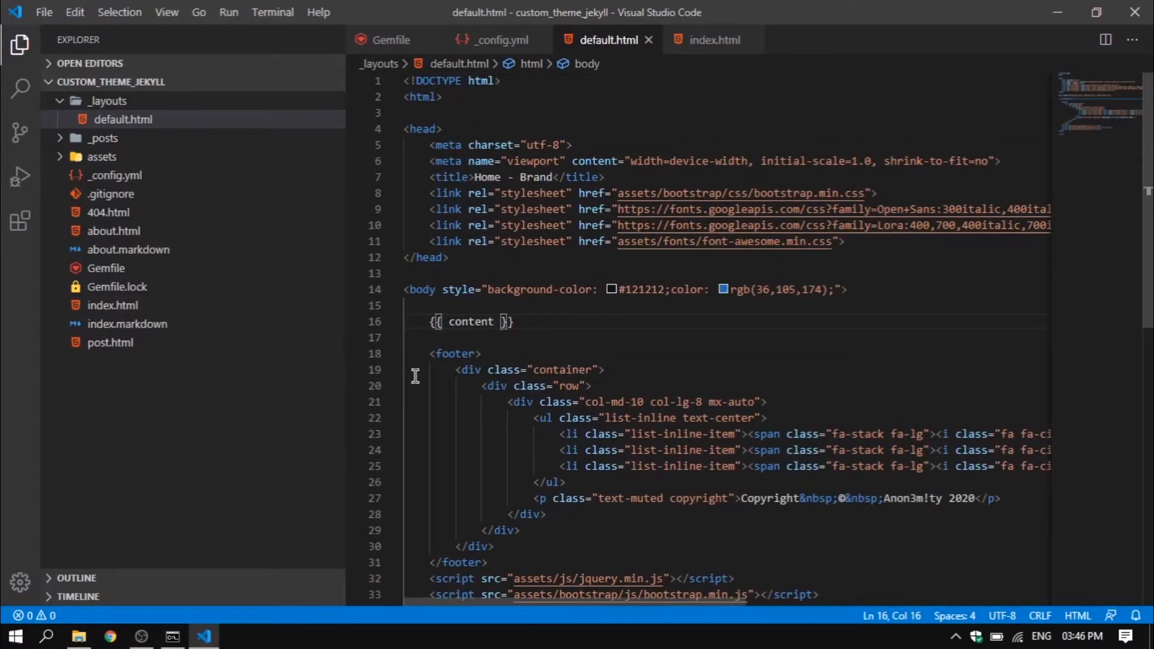
pyautogui.scroll(-3)
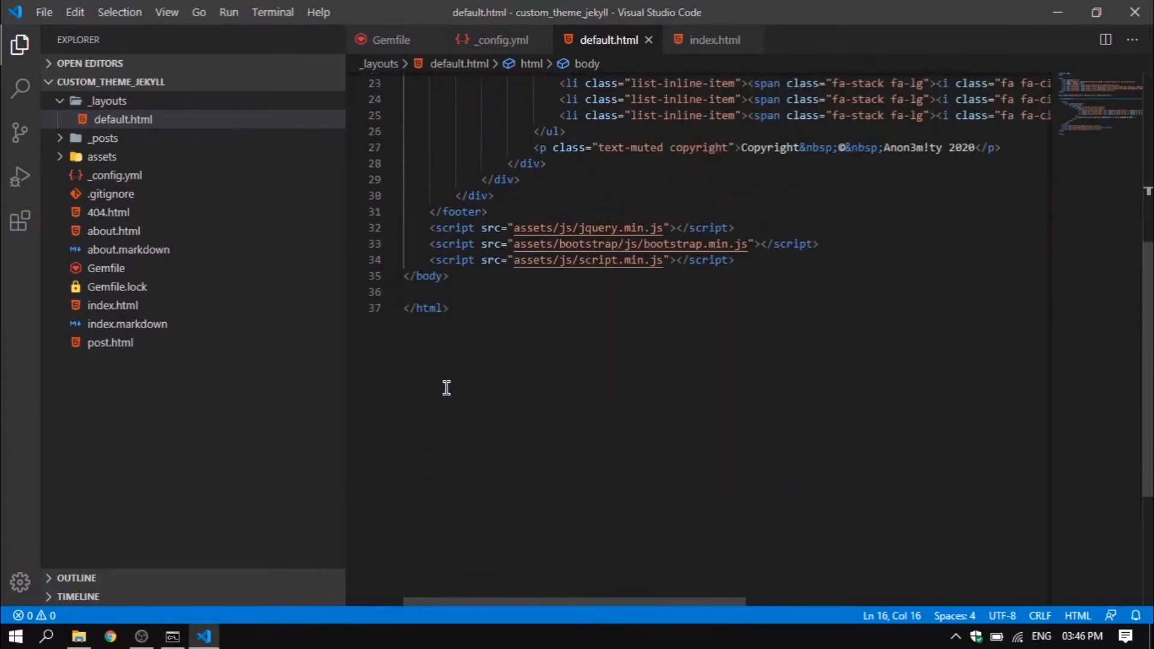
pyautogui.scroll(3)
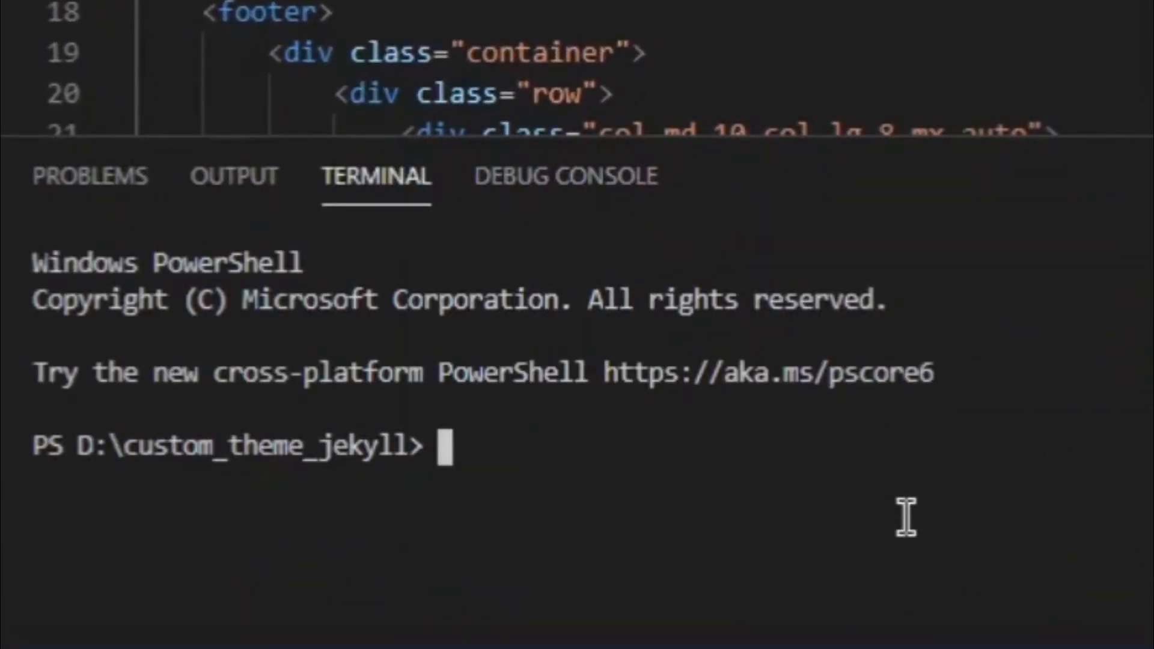
# - Run bundle exec jekyll serve to serve the site at 127.0.0.1:4000
pyautogui.write('bundle exec jekyll serve')
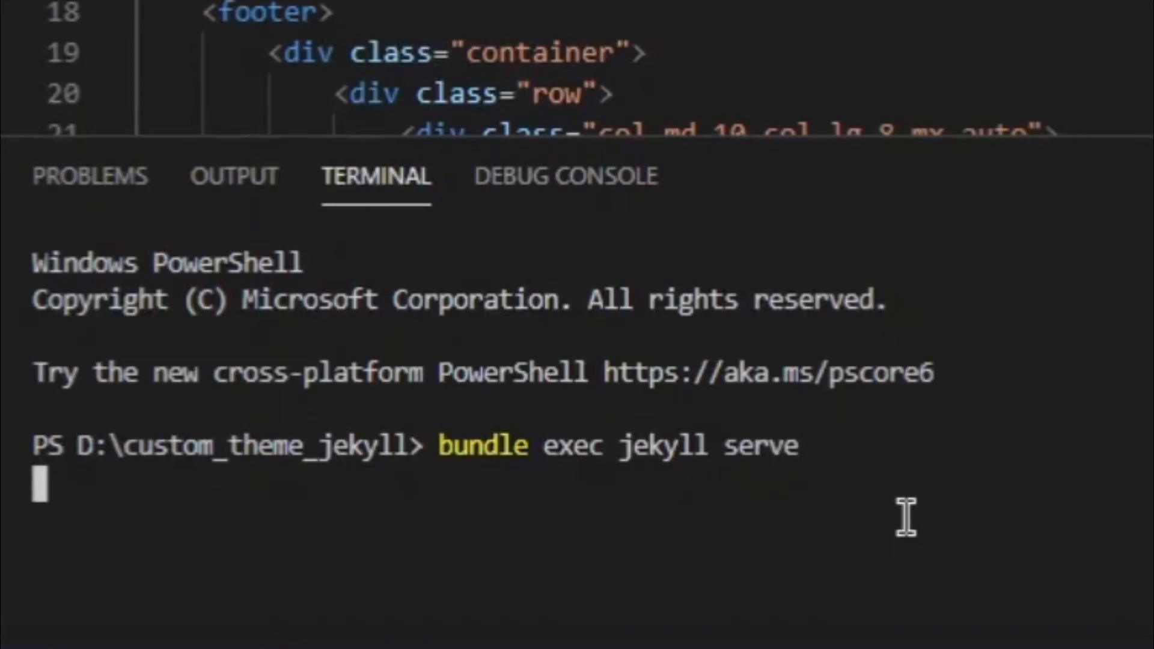
pyautogui.press('Return')
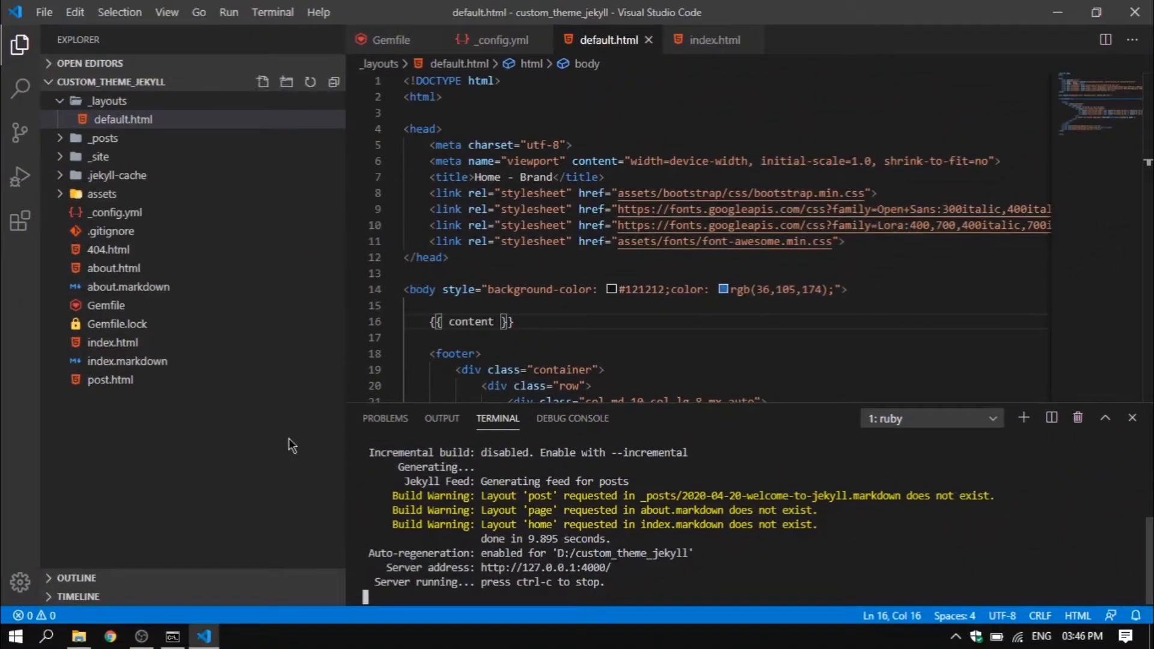
# - Select about.markdown and index.markdown in the Explorer and permanently delete both
pyautogui.click(127, 360)
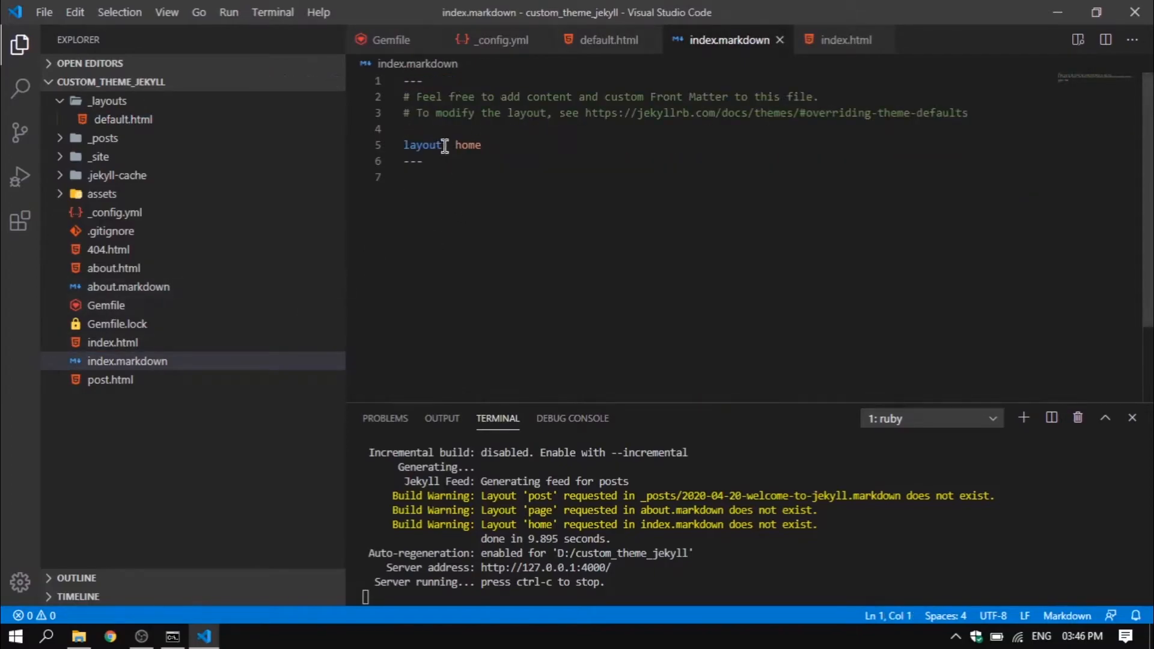
pyautogui.moveTo(159, 293)
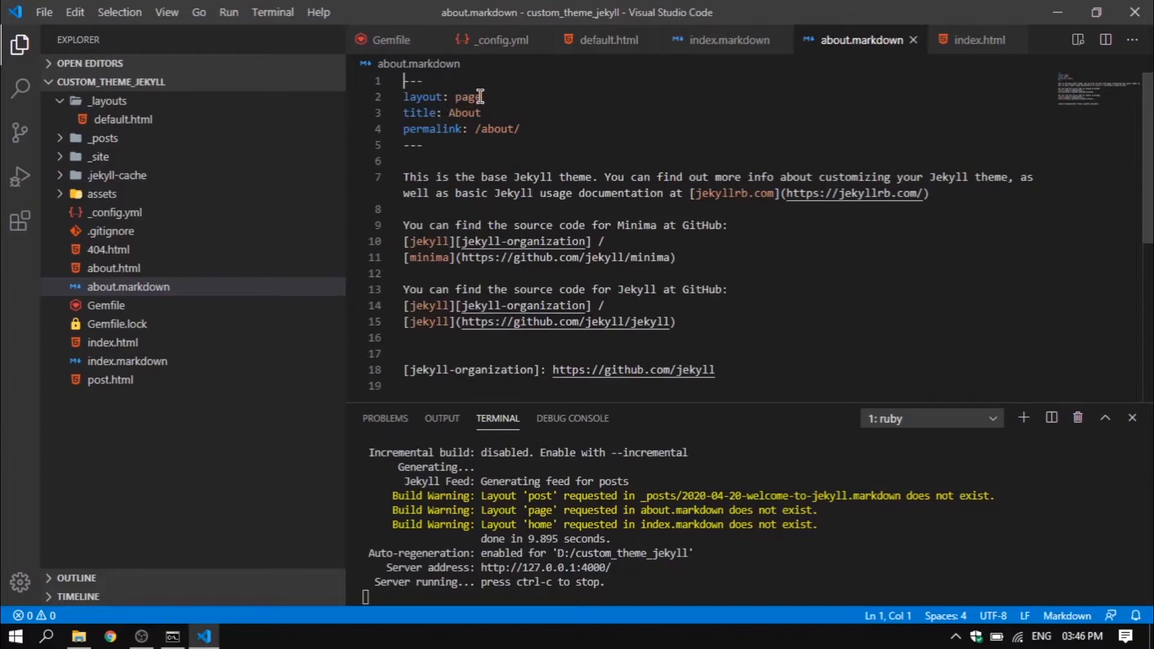
pyautogui.moveTo(565, 513)
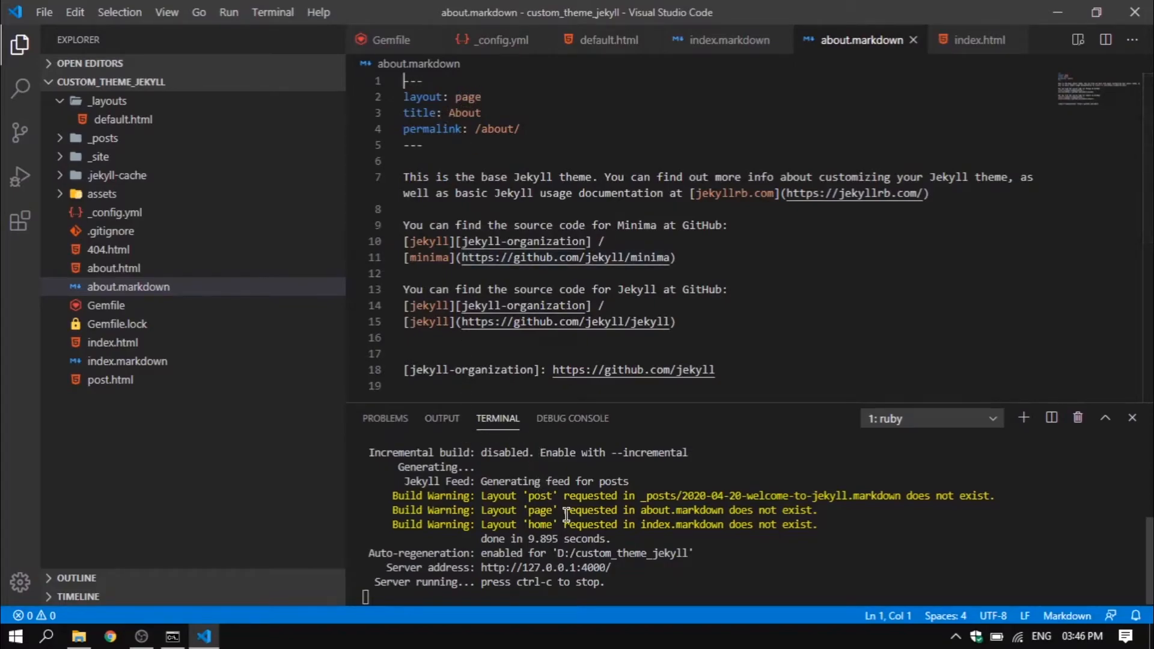
pyautogui.click(128, 286)
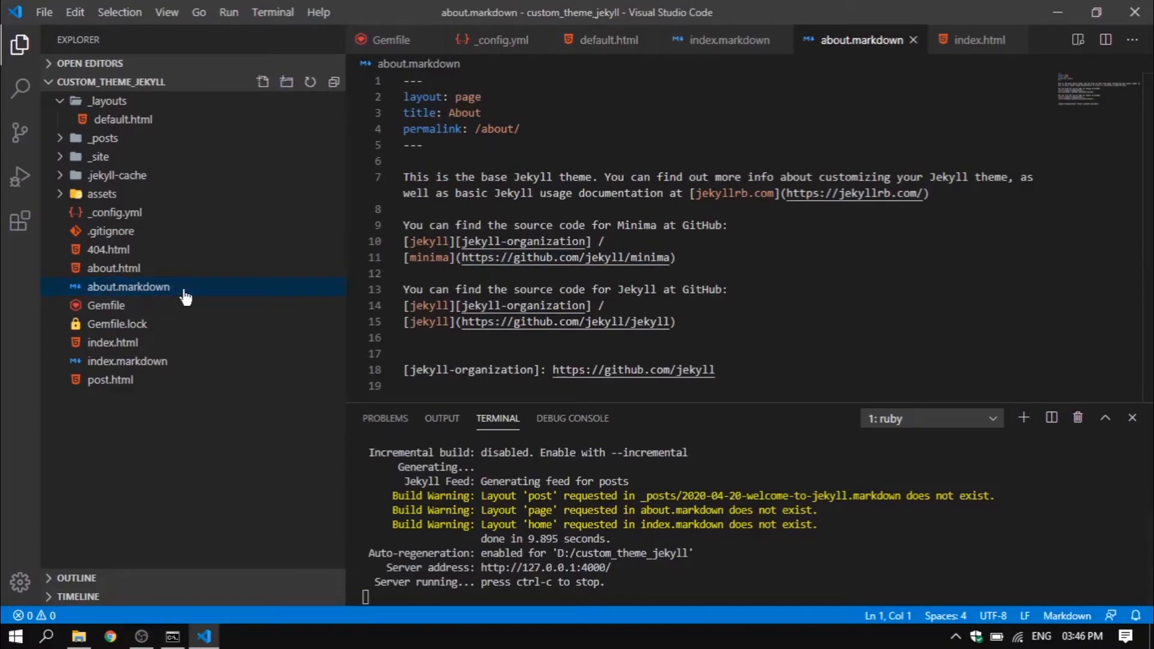
pyautogui.click(127, 361)
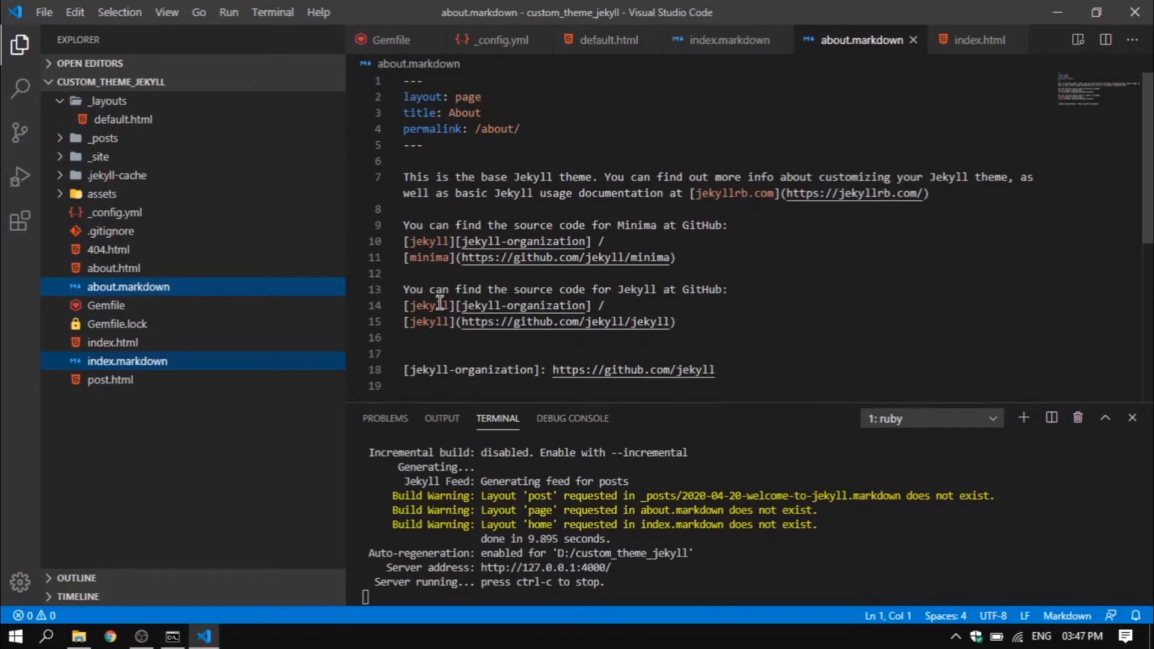
pyautogui.moveTo(675, 224)
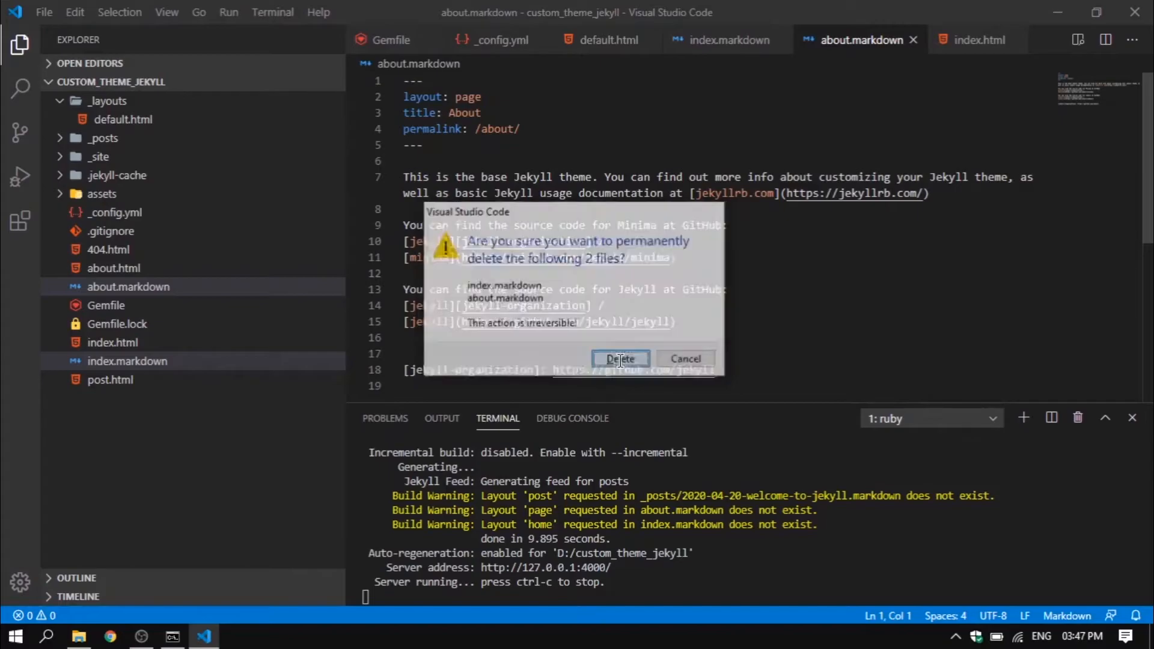
pyautogui.click(620, 358)
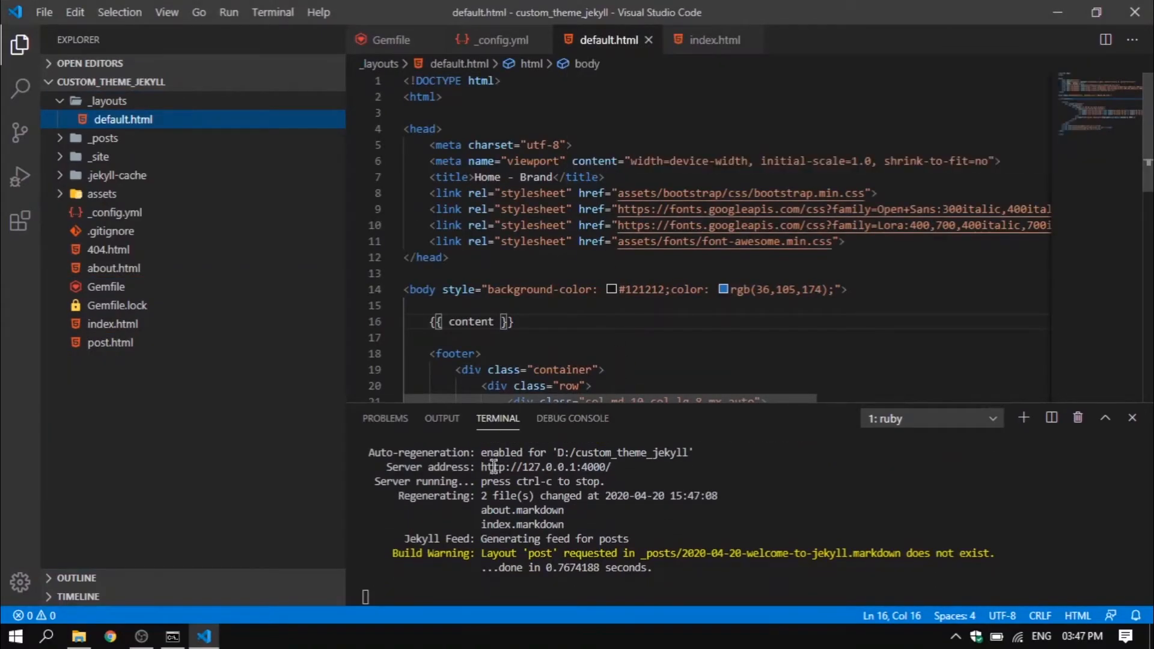
pyautogui.moveTo(545, 558)
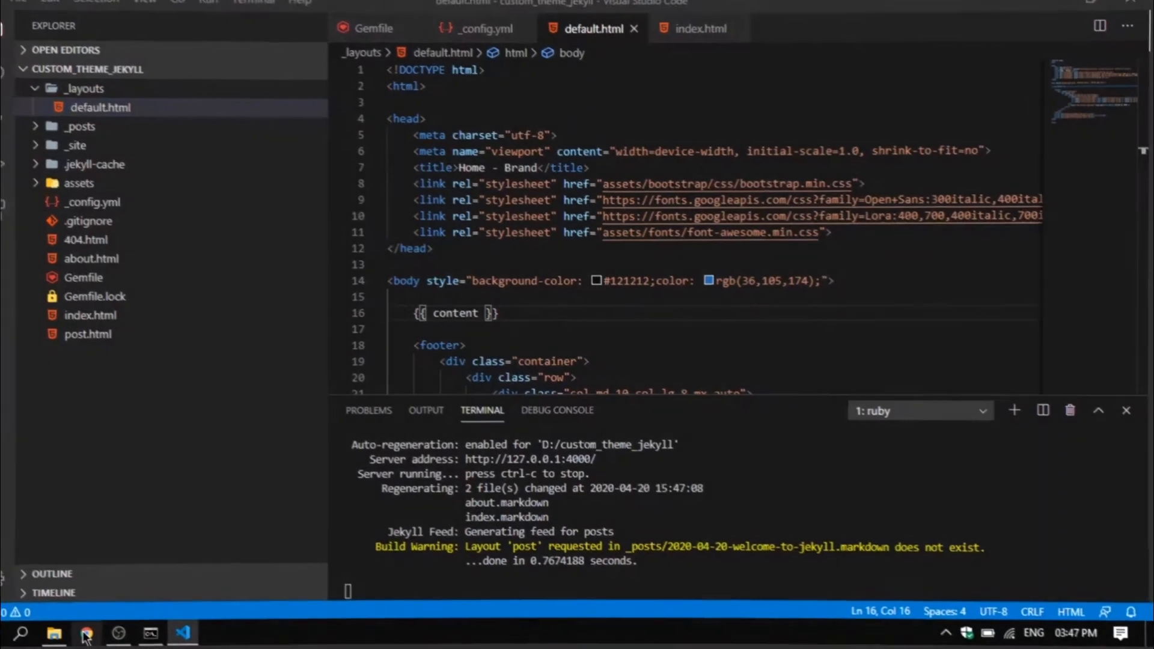
# - Bring up Chrome and scroll through the CustomJekyll home page at localhost:4000
pyautogui.click(86, 635)
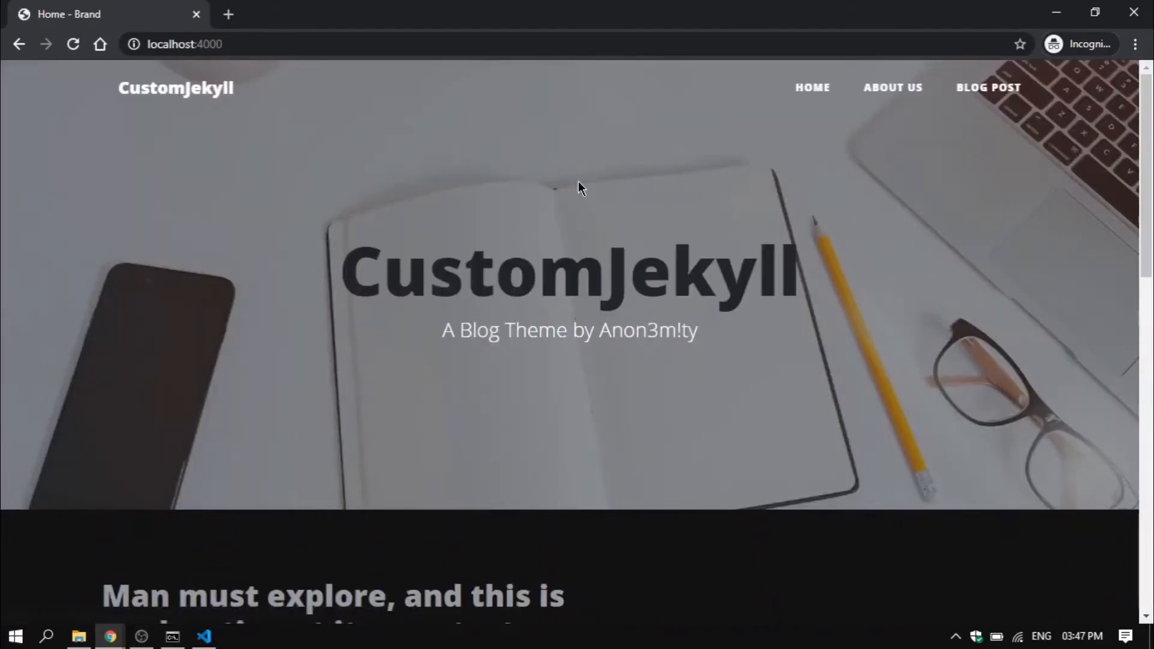
pyautogui.scroll(-3)
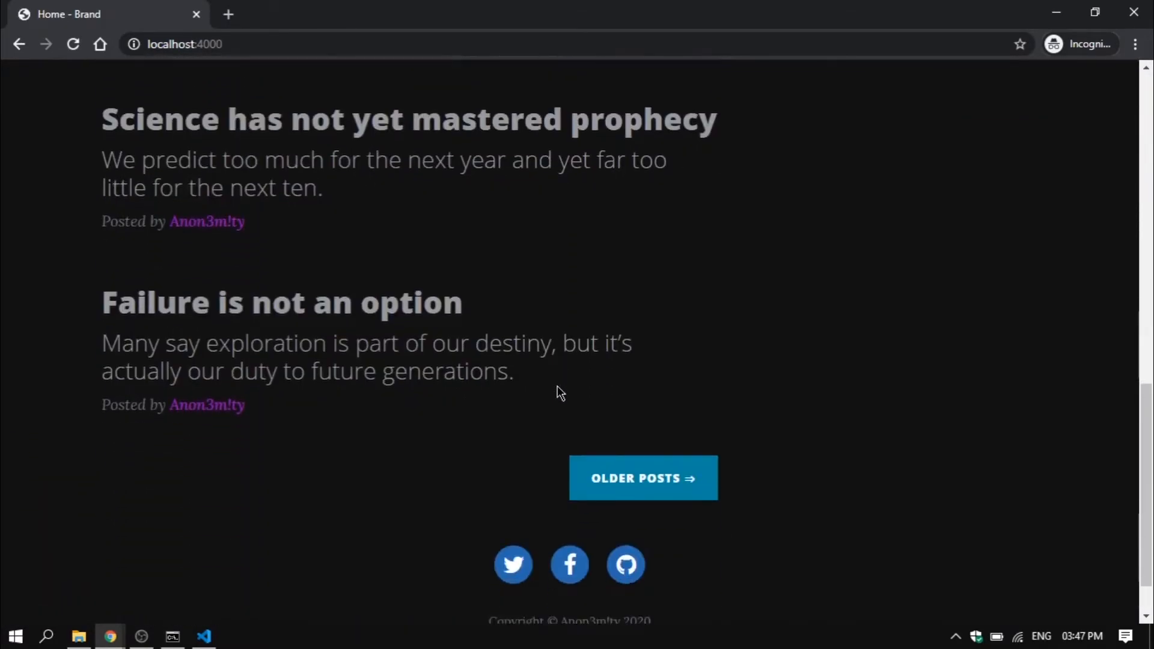
pyautogui.scroll(3)
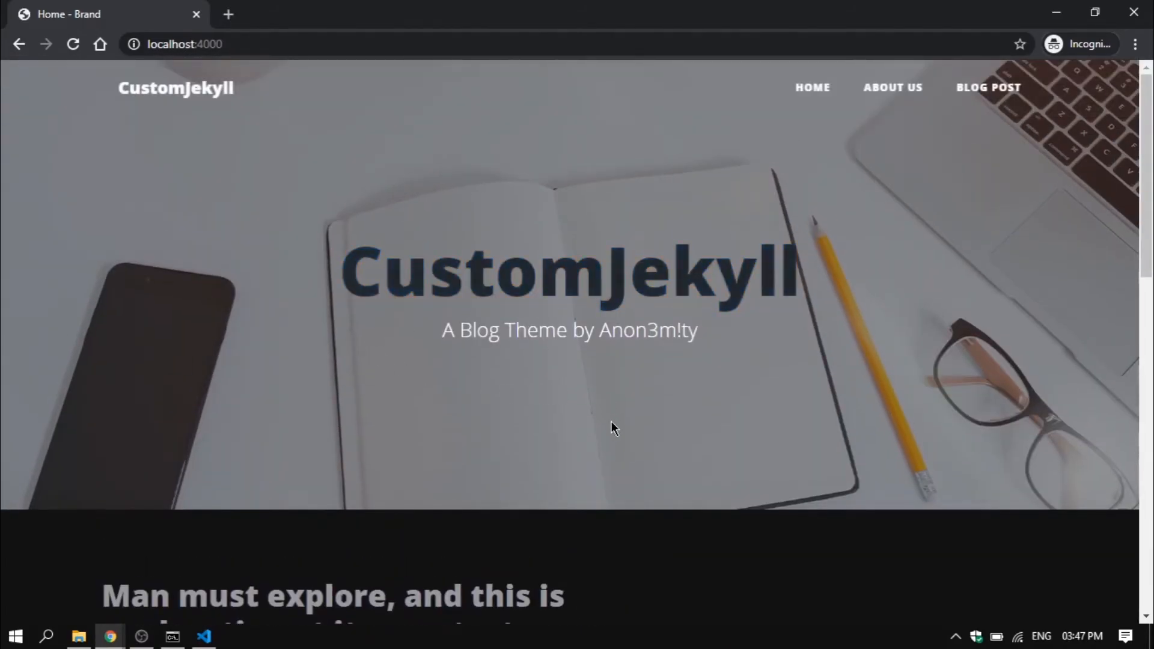
pyautogui.moveTo(902, 96)
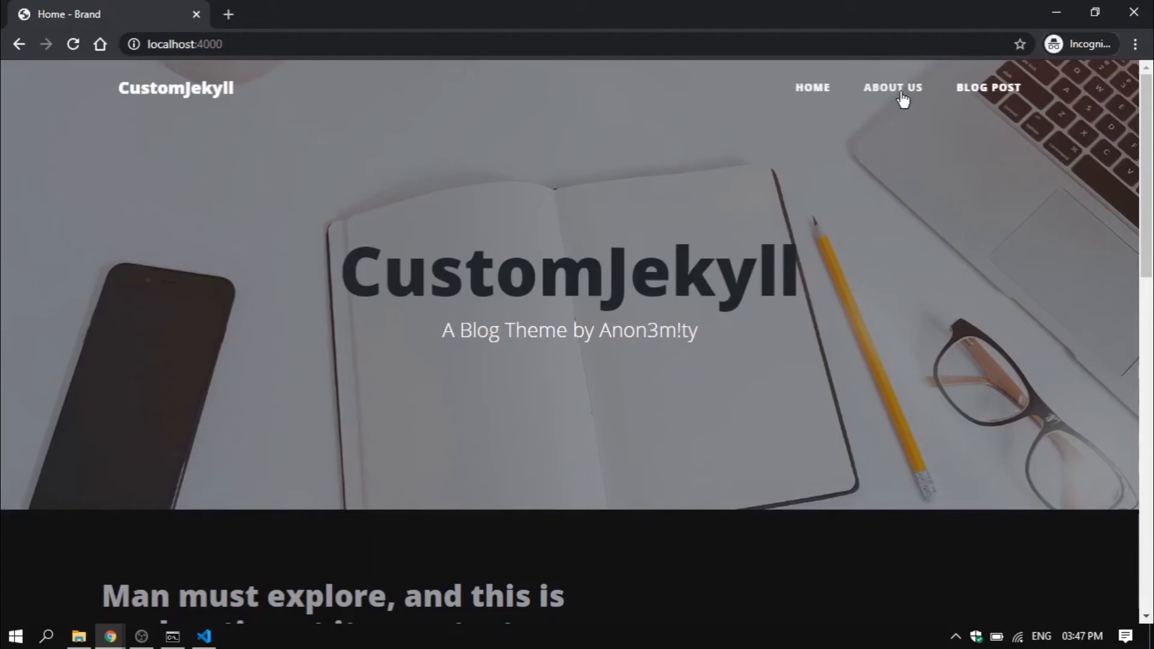
# - Browse the About Us and Blog Post pages, then return to Home
pyautogui.click(891, 87)
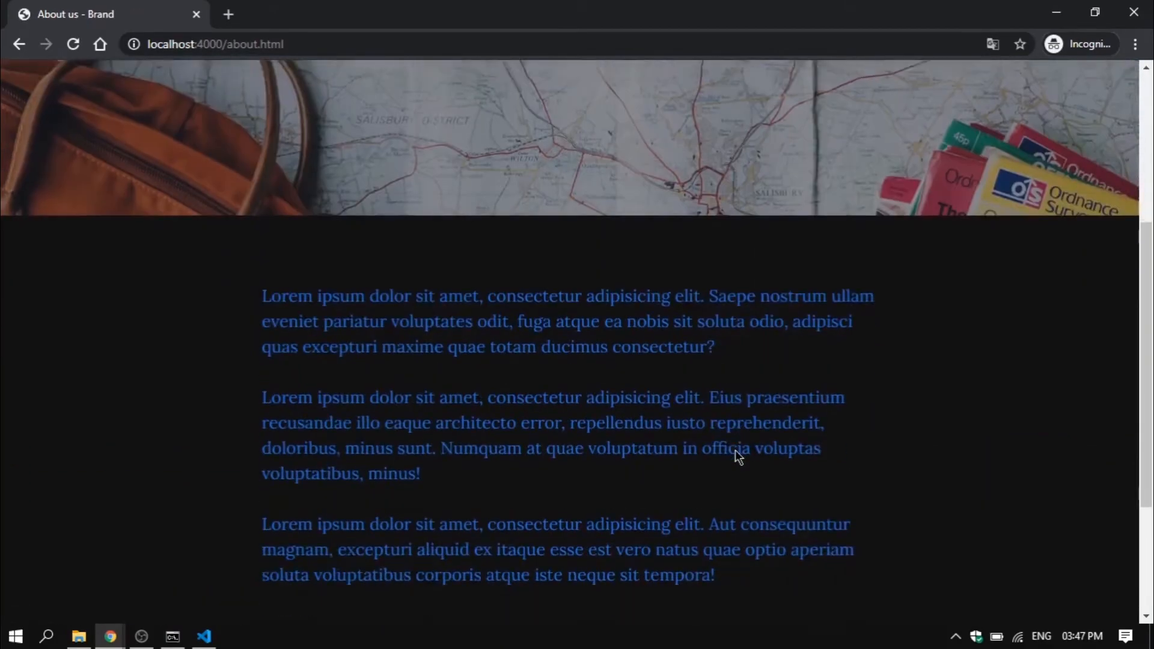
pyautogui.scroll(3)
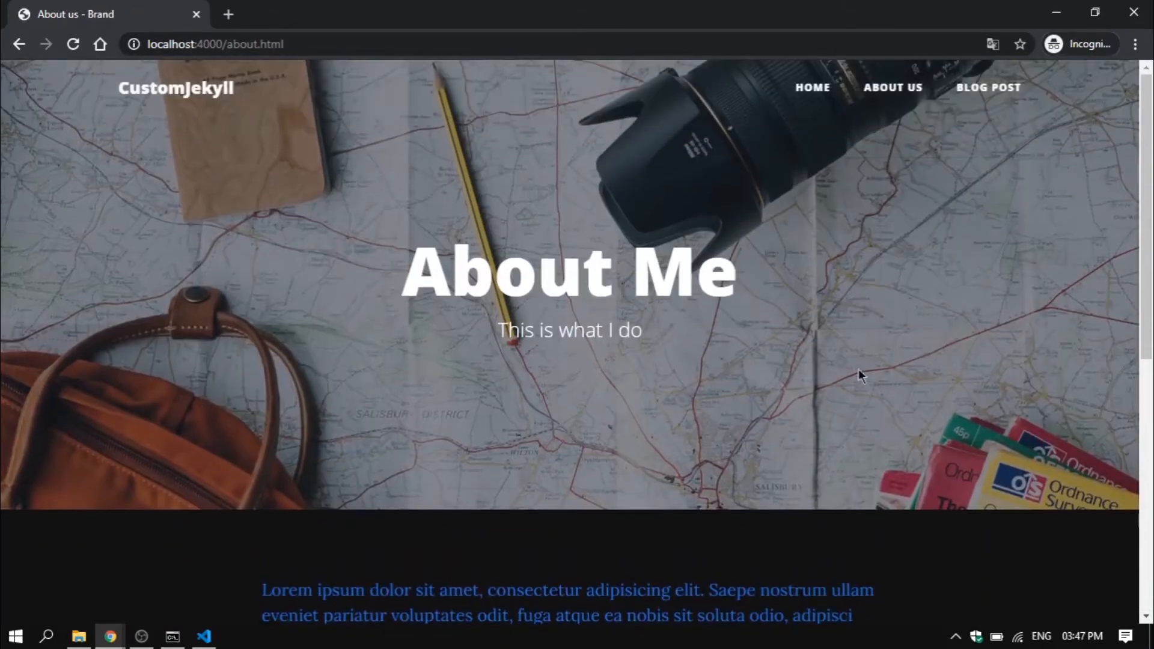
pyautogui.click(988, 88)
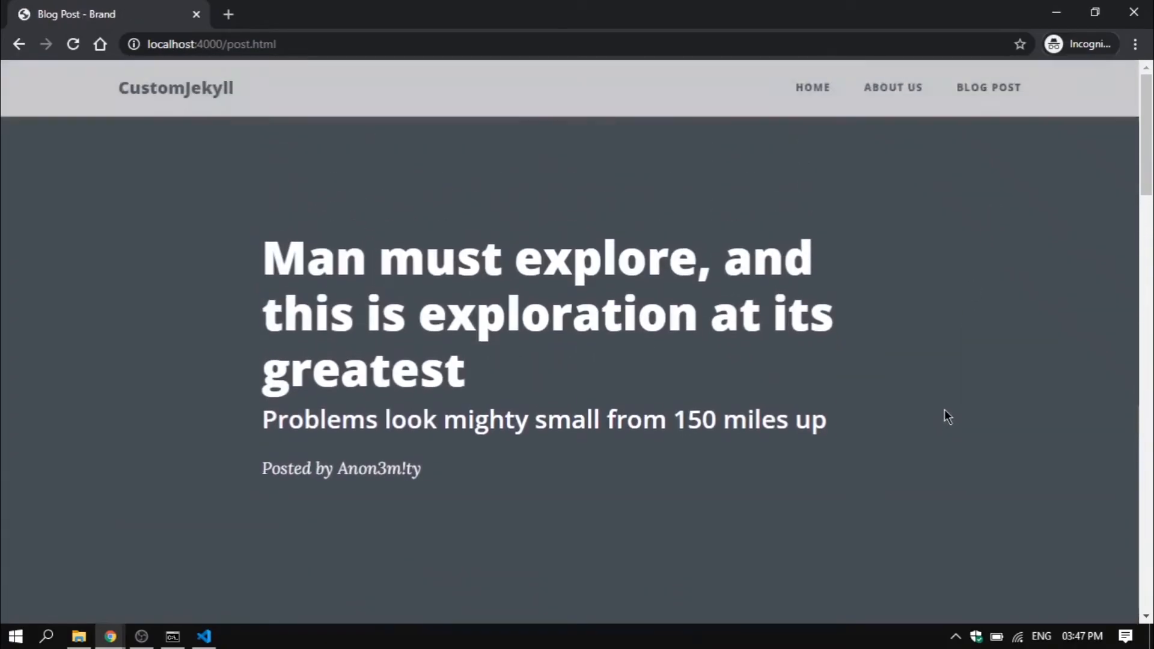
pyautogui.scroll(-3)
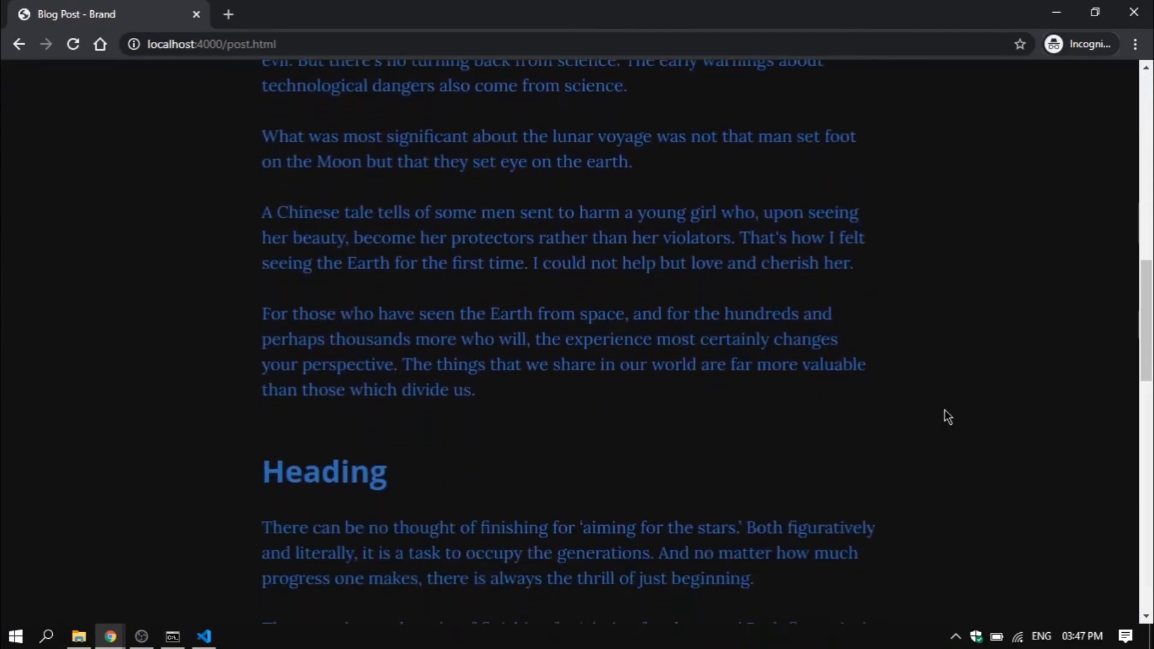
pyautogui.scroll(-3)
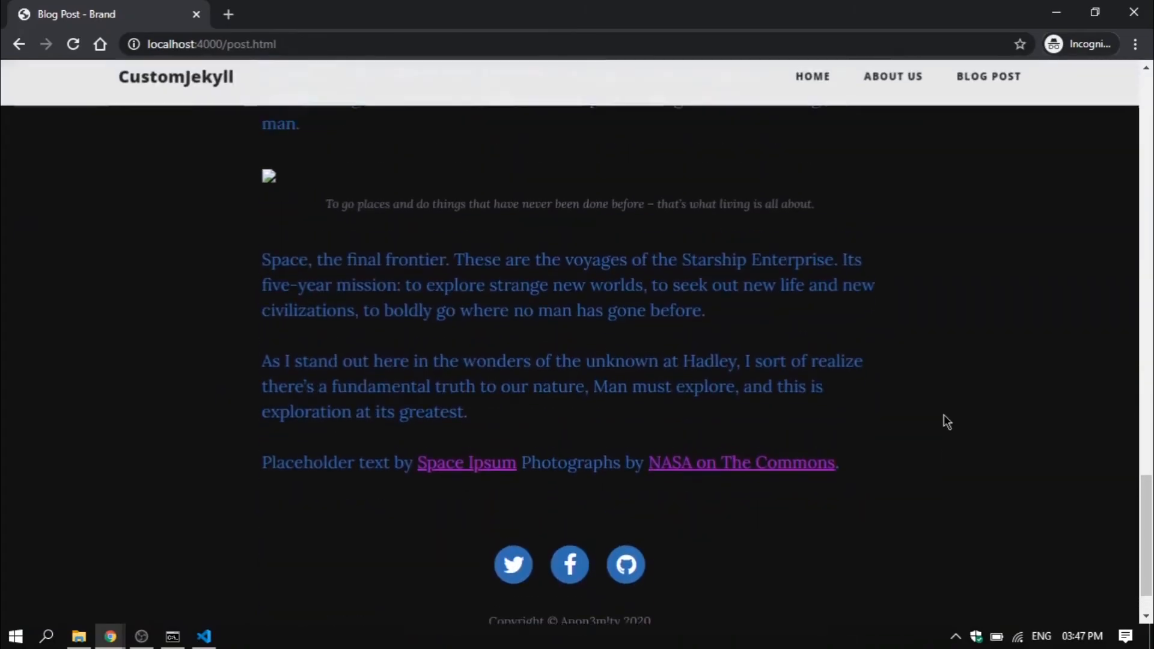
pyautogui.scroll(3)
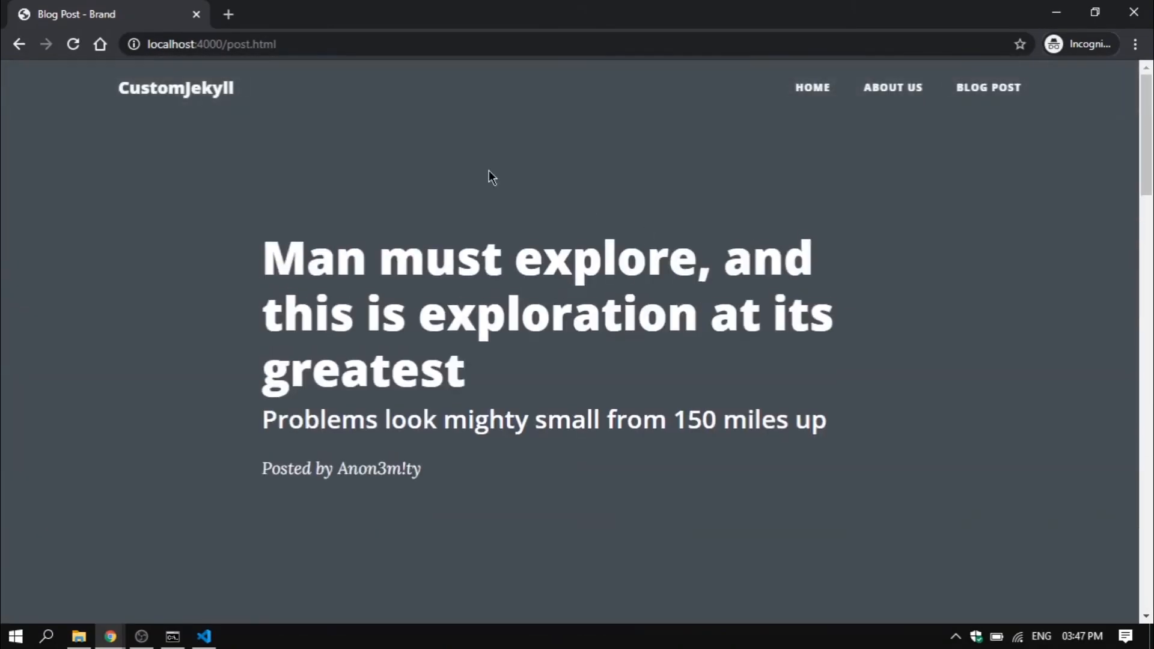
pyautogui.click(812, 87)
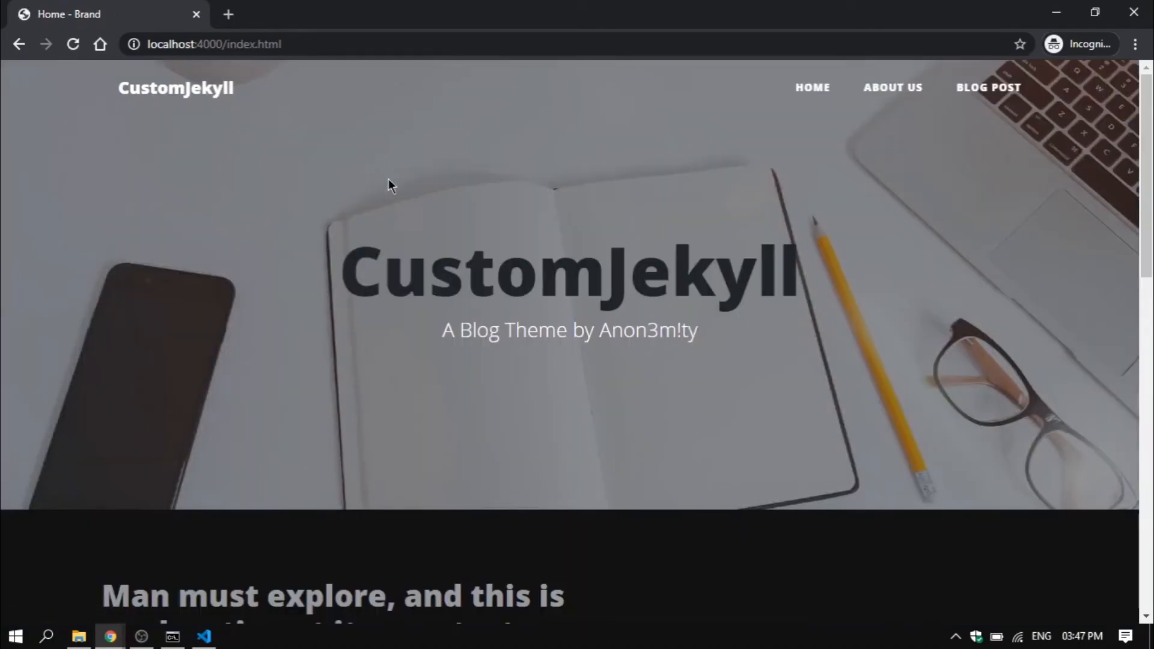
pyautogui.scroll(-3)
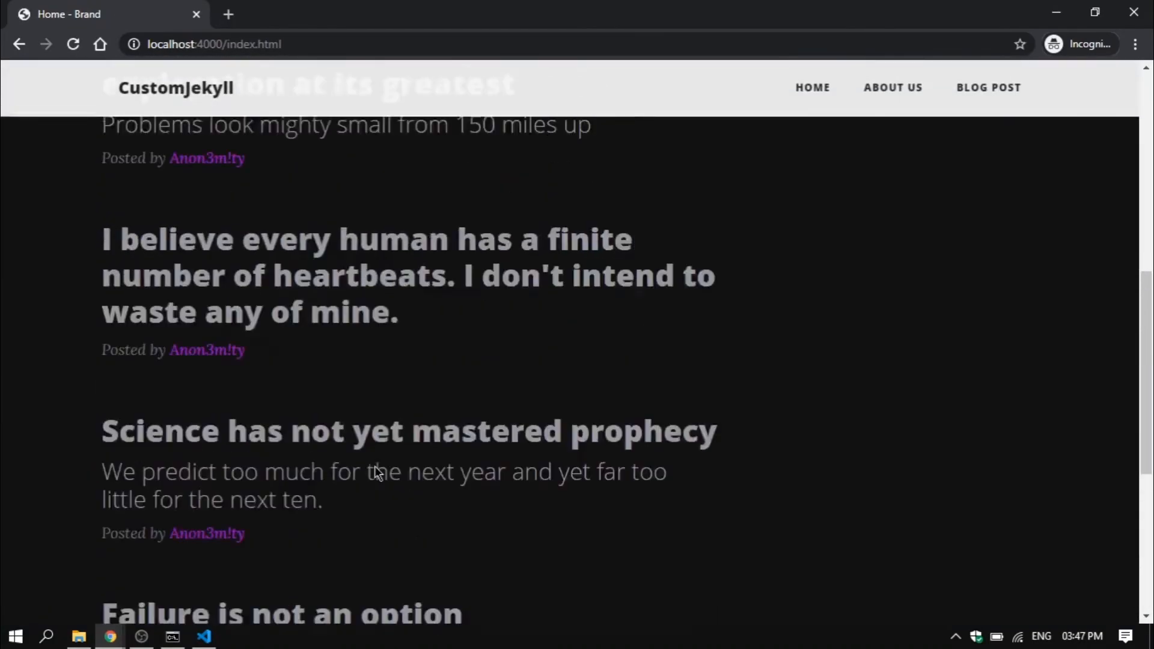